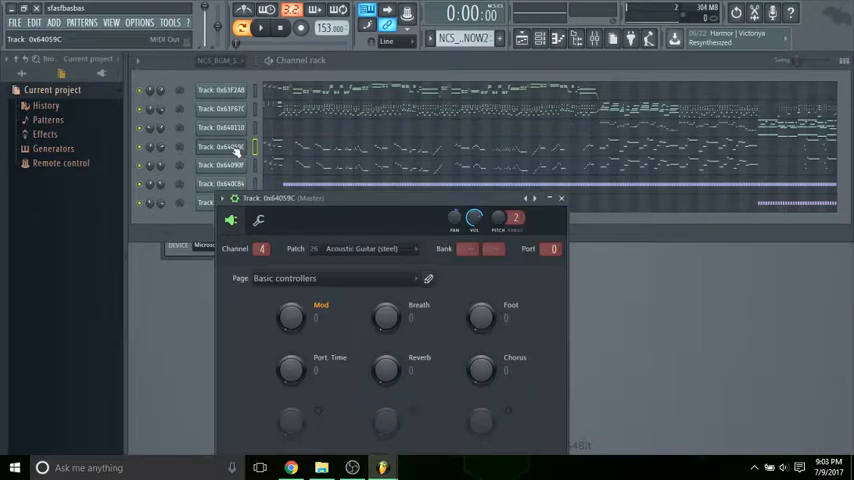
# Step: Bring up the crystal-palace project and view its Channel rack of instrument channels
pyautogui.click(560, 196)
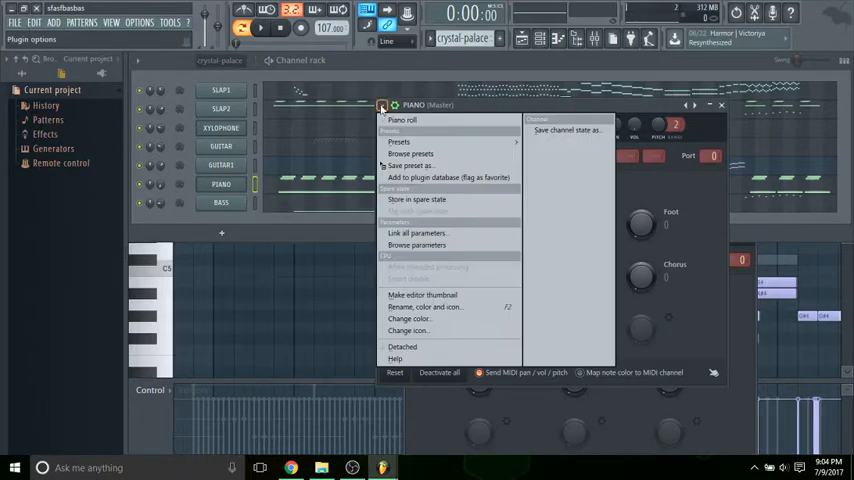
pyautogui.click(400, 120)
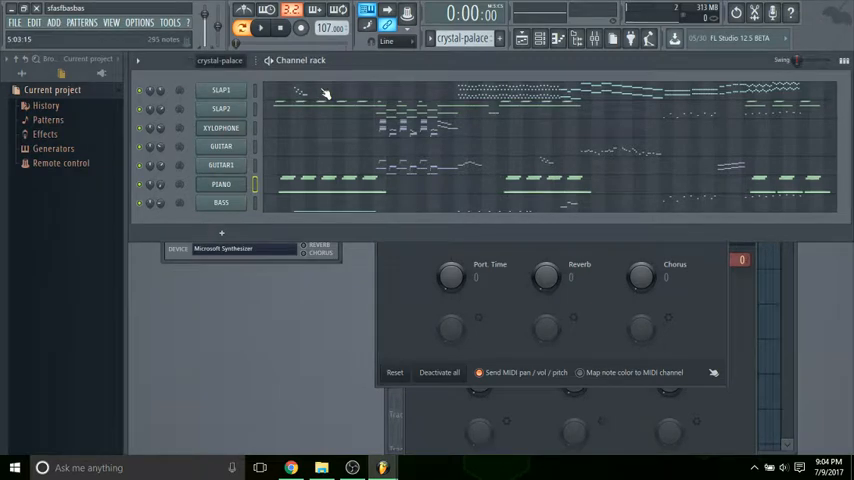
pyautogui.moveTo(322, 84)
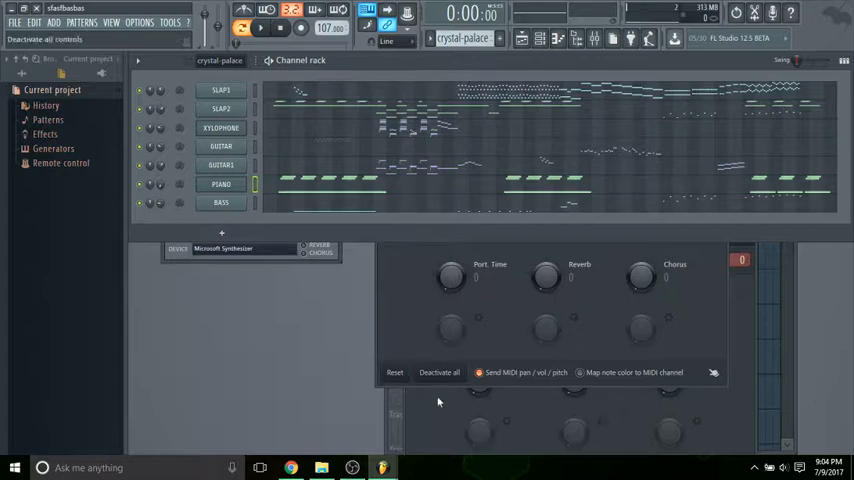
# Step: Read the names of the first Wasteland track channels from their channel options
pyautogui.rightClick(220, 90)
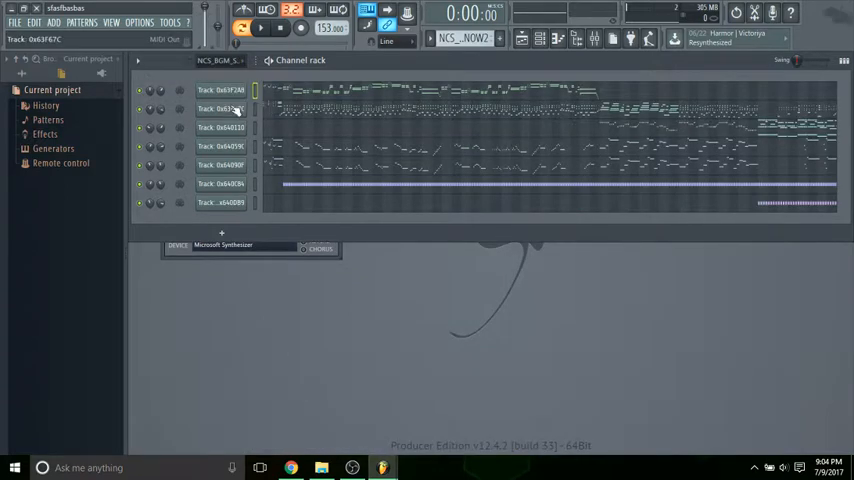
pyautogui.rightClick(220, 108)
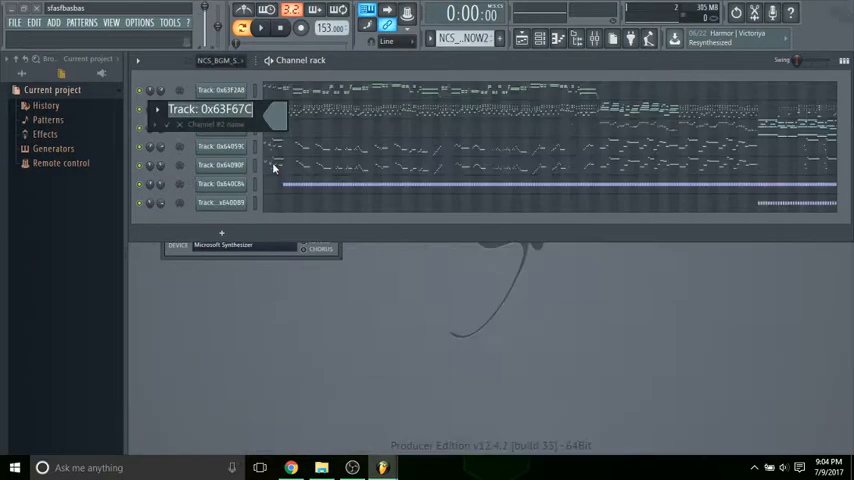
pyautogui.rightClick(230, 128)
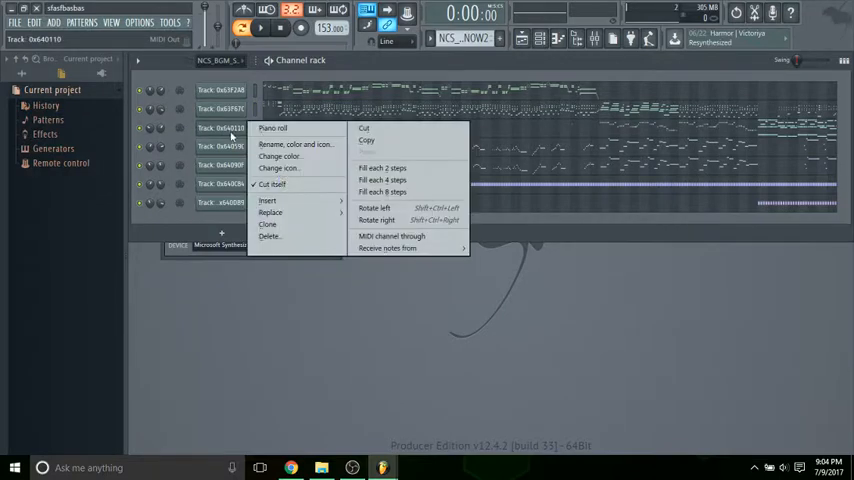
pyautogui.click(296, 144)
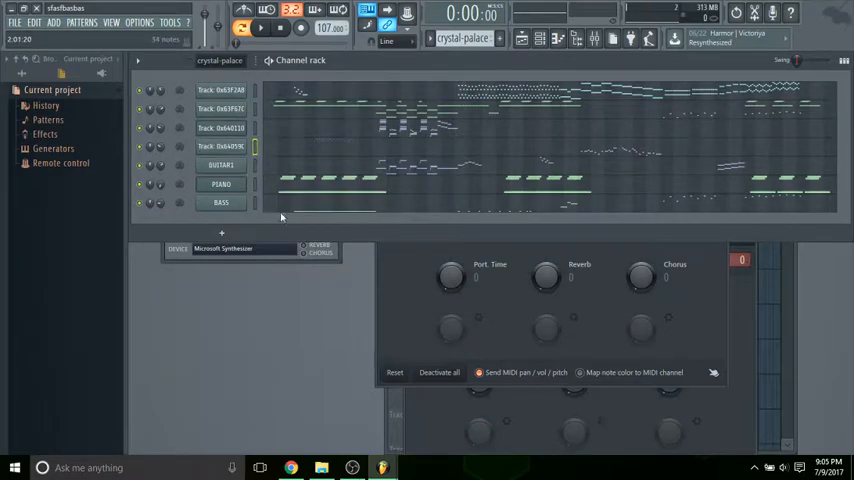
# Step: Rename the GUITAR2 and neighbouring crystal-palace channels to the Wasteland track names
pyautogui.rightClick(220, 164)
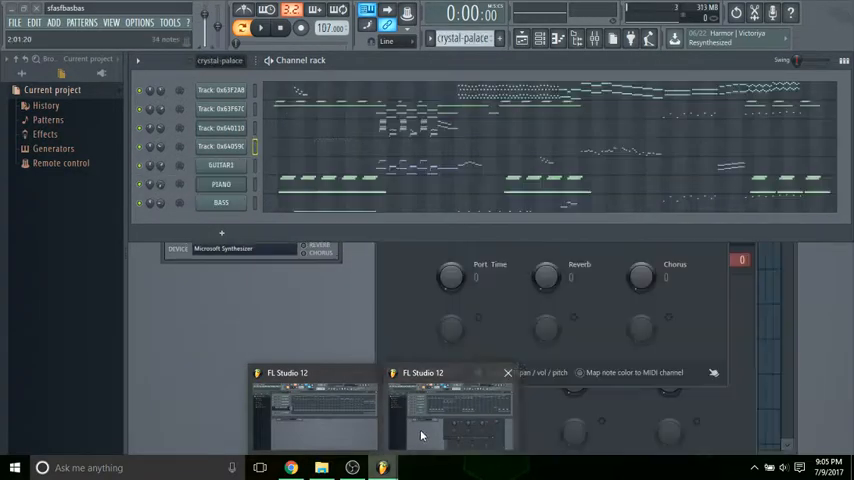
pyautogui.rightClick(220, 164)
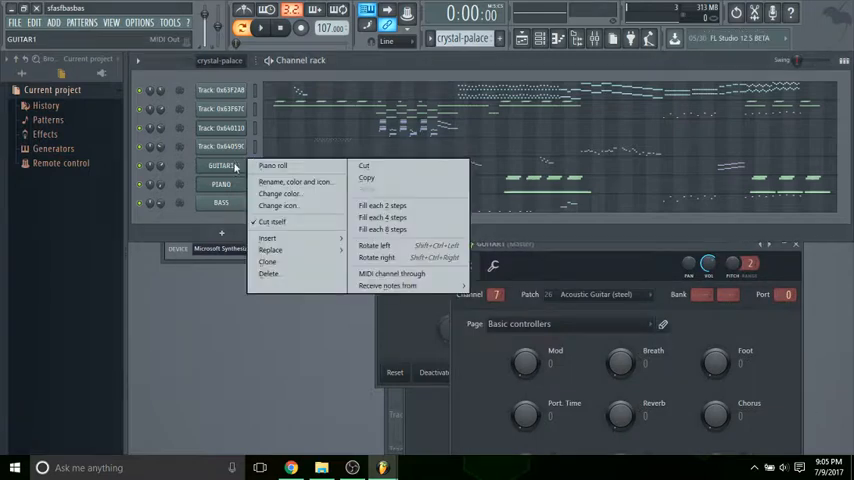
pyautogui.click(296, 180)
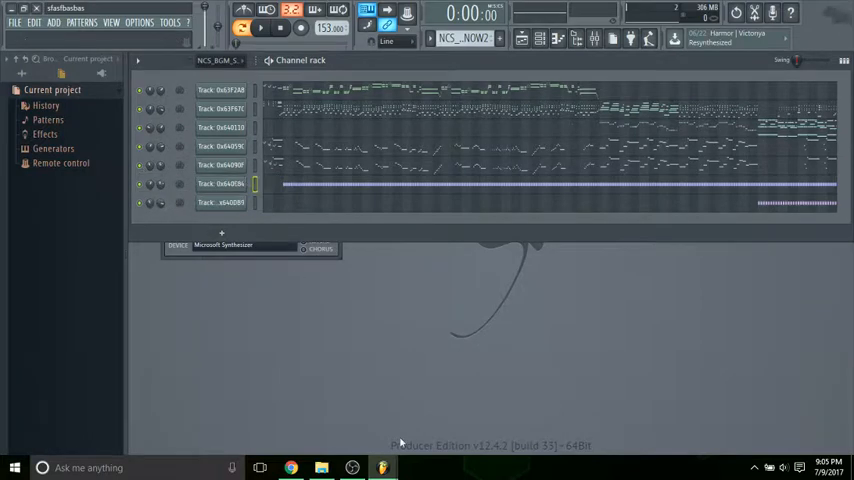
pyautogui.rightClick(220, 184)
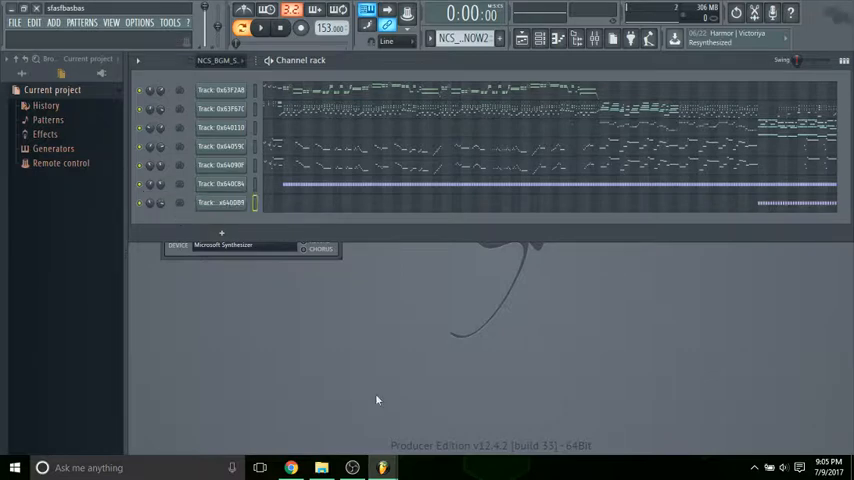
pyautogui.rightClick(220, 202)
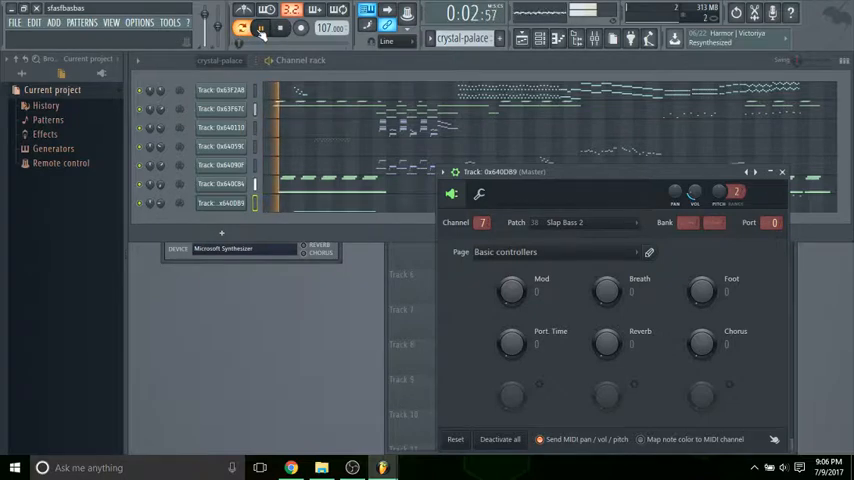
# Step: Check playback of the fully renamed crystal-palace channels with the Slap Bass 2 bass
pyautogui.click(260, 28)
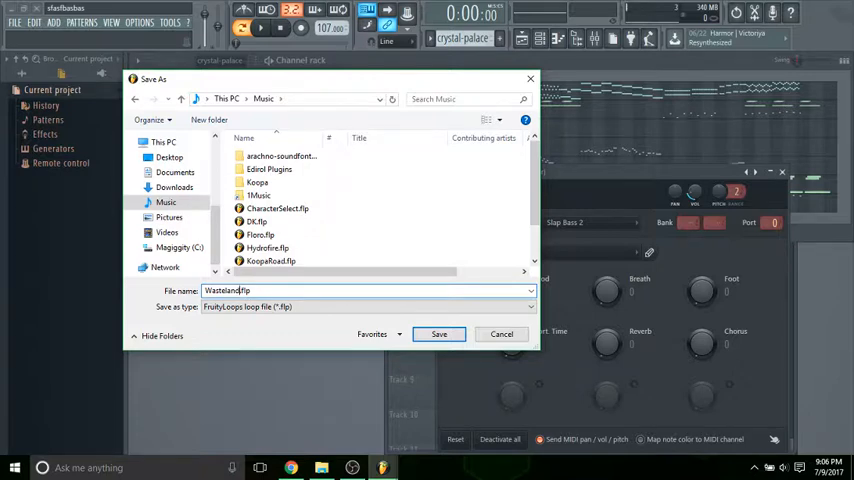
# Step: Save the project as Wasteland.flp in the Music folder
pyautogui.click(438, 334)
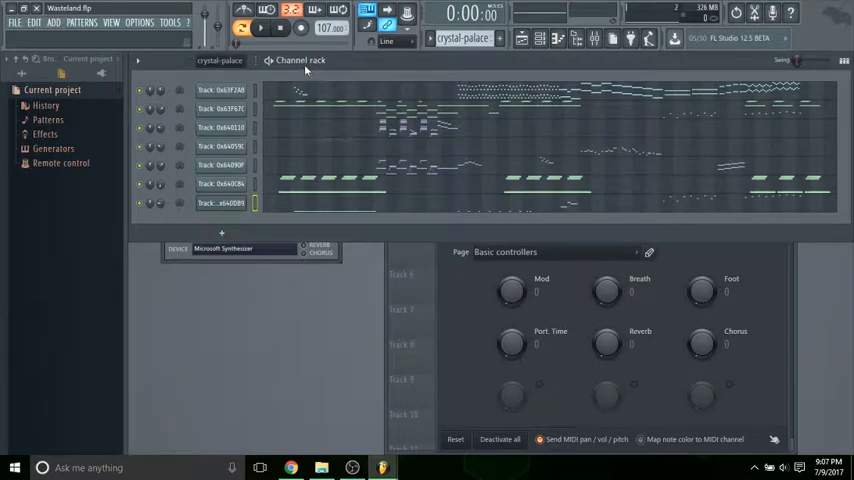
# Step: Export the song as Wasteland.mid into Documents\TUTORIAL and render it
pyautogui.click(14, 22)
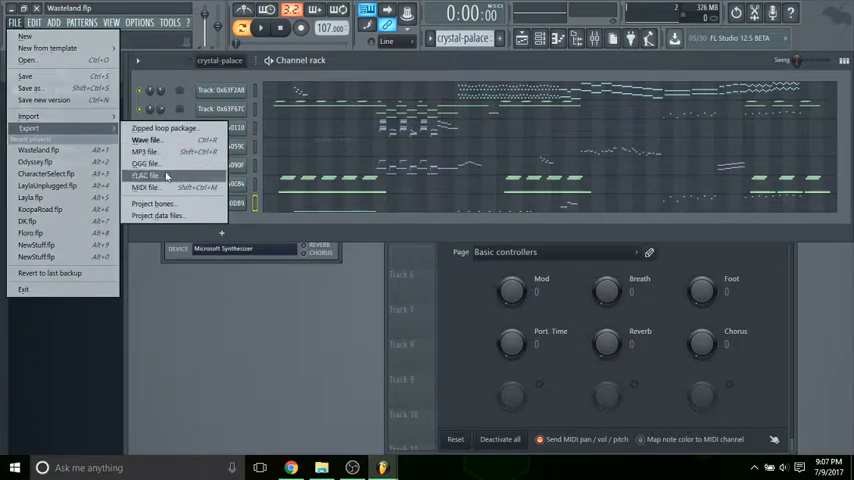
pyautogui.click(144, 188)
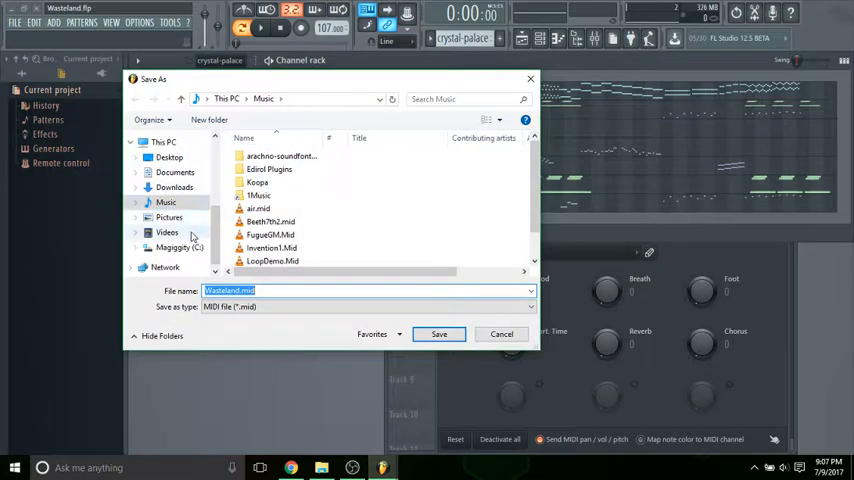
pyautogui.click(176, 172)
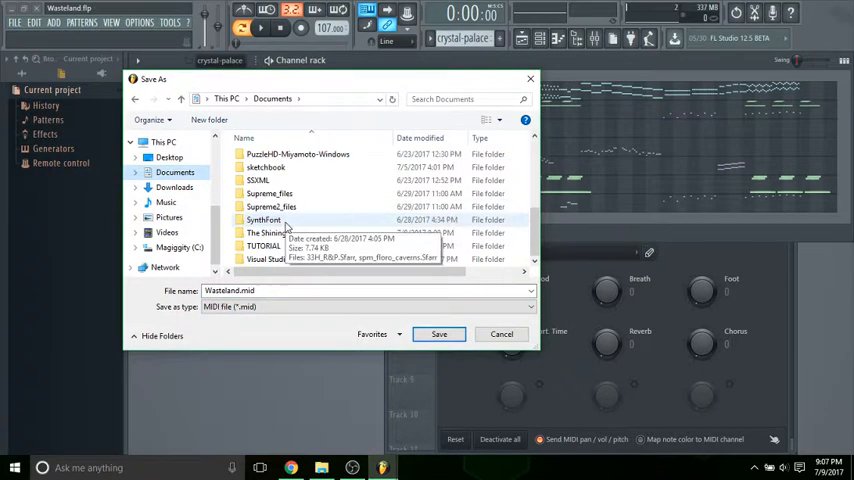
pyautogui.doubleClick(264, 246)
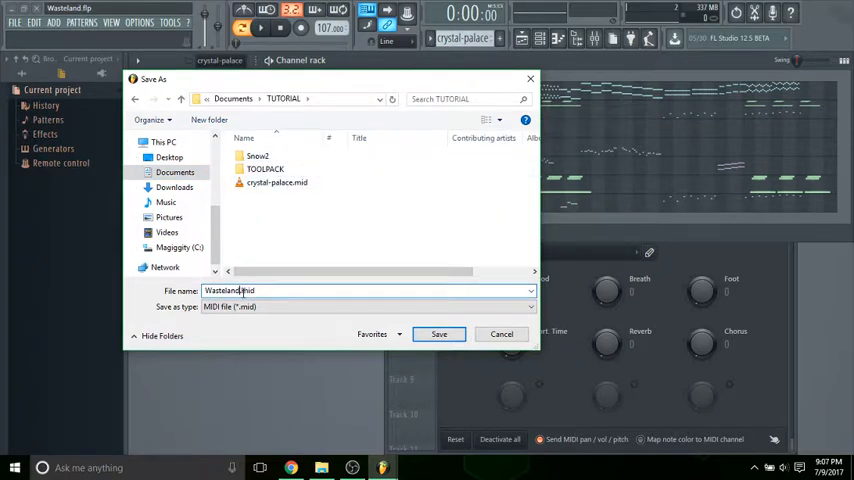
pyautogui.click(438, 334)
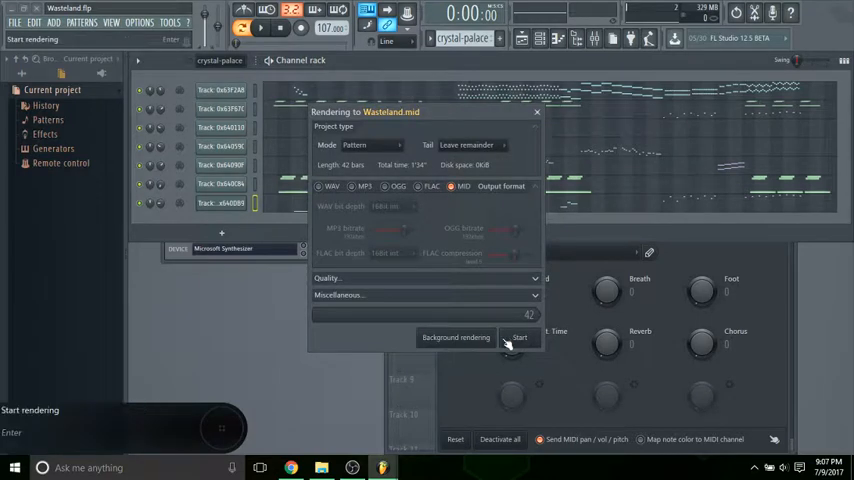
pyautogui.click(520, 336)
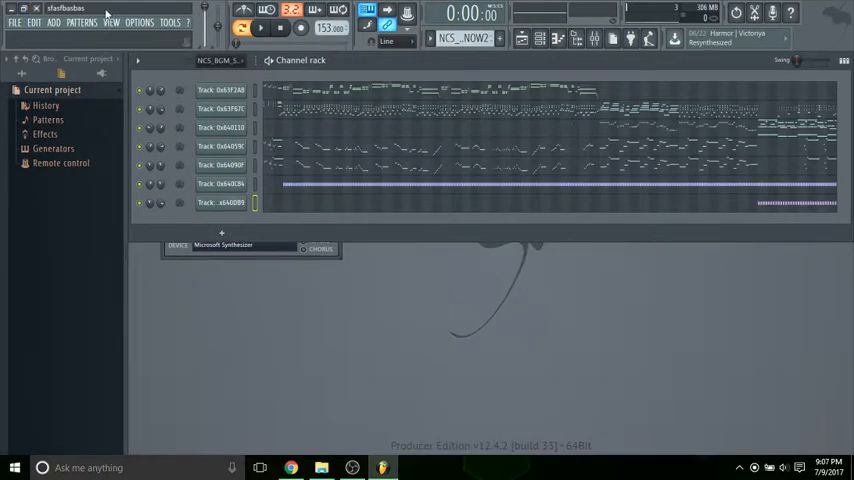
# Step: Open the exported Wasteland.mid from the TUTORIAL folder in File Explorer
pyautogui.click(14, 22)
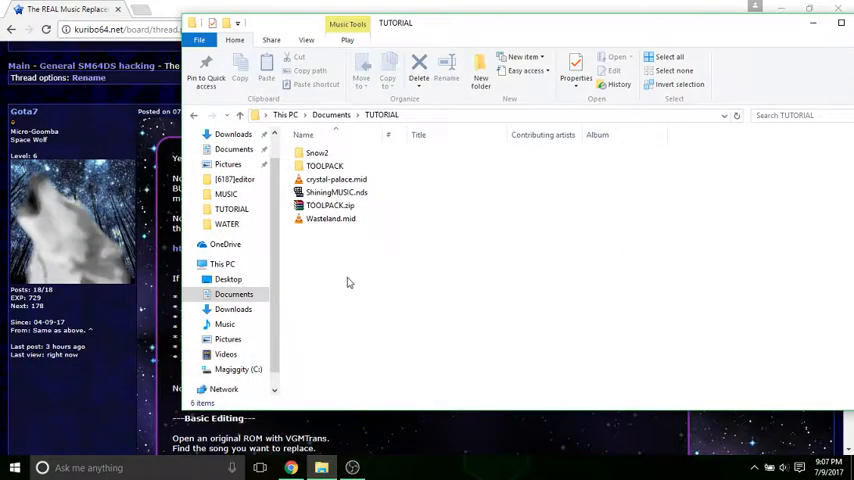
pyautogui.click(336, 180)
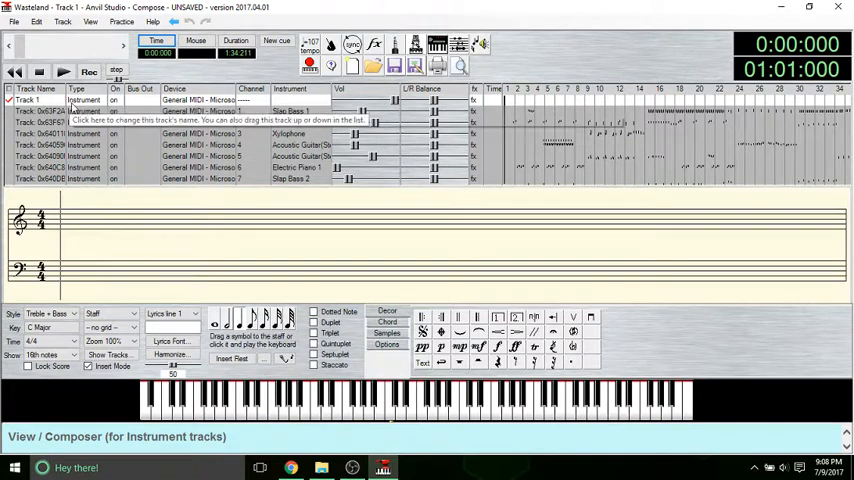
pyautogui.moveTo(82, 100)
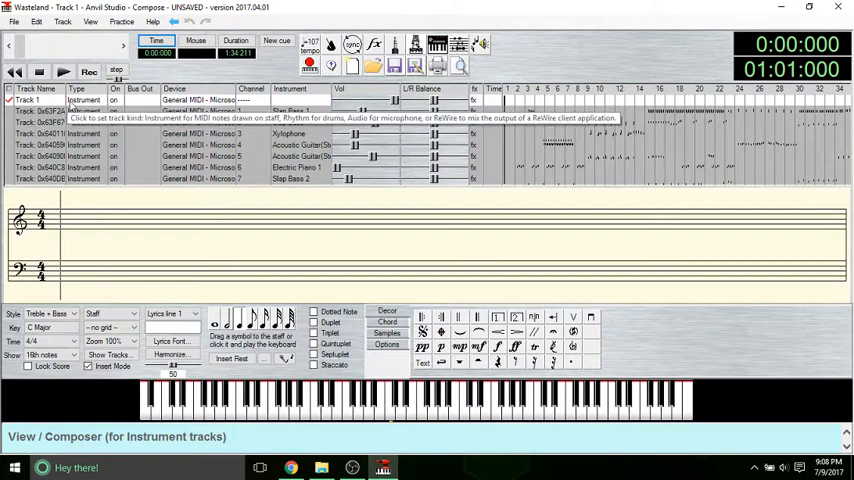
# Step: Delete the empty Track 1 from the Wasteland song and play it to check
pyautogui.rightClick(40, 100)
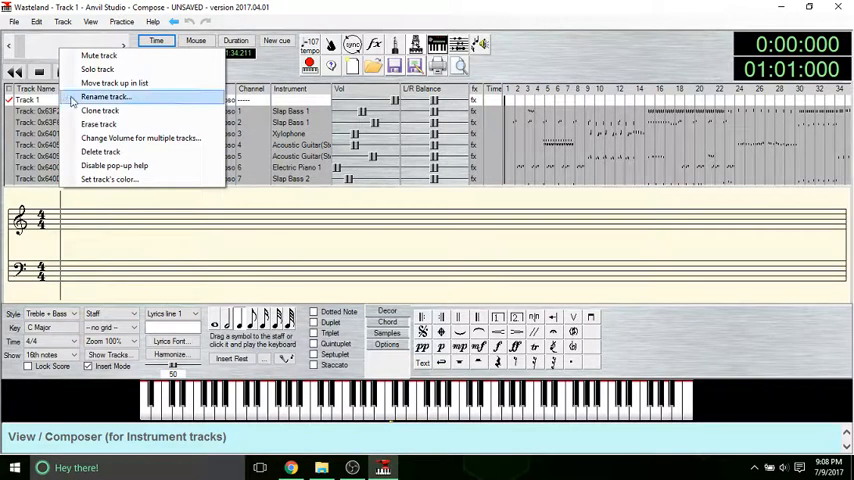
pyautogui.click(100, 152)
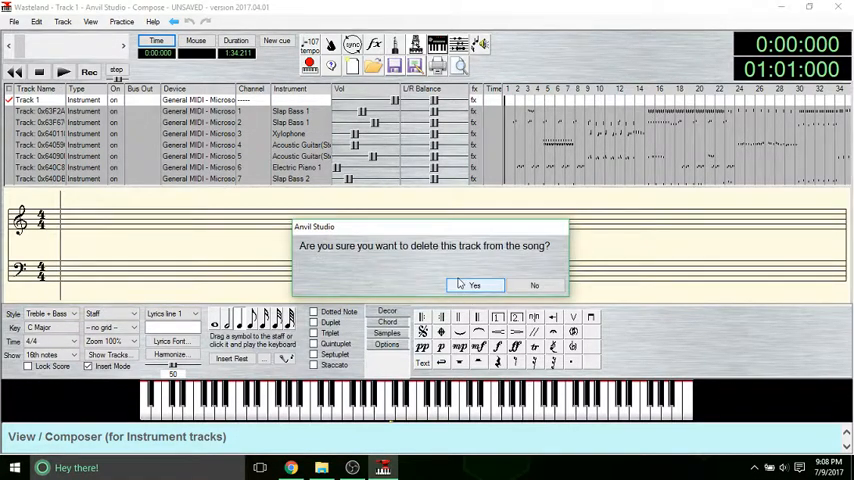
pyautogui.click(474, 284)
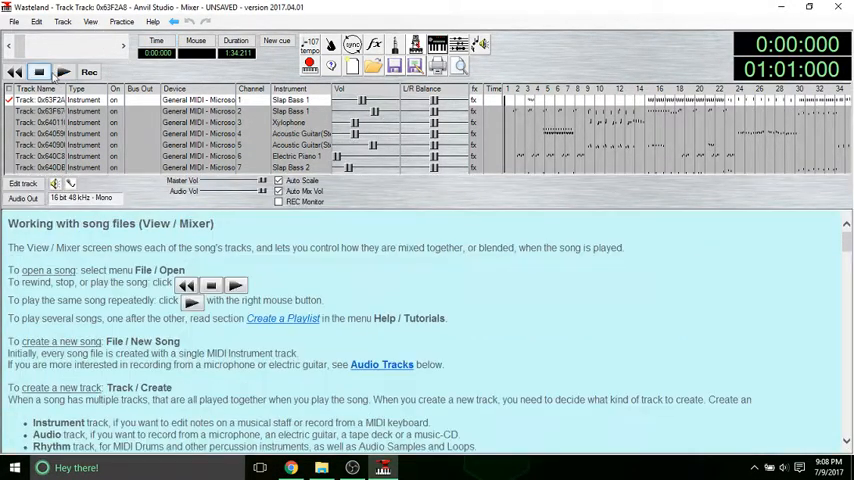
pyautogui.click(64, 72)
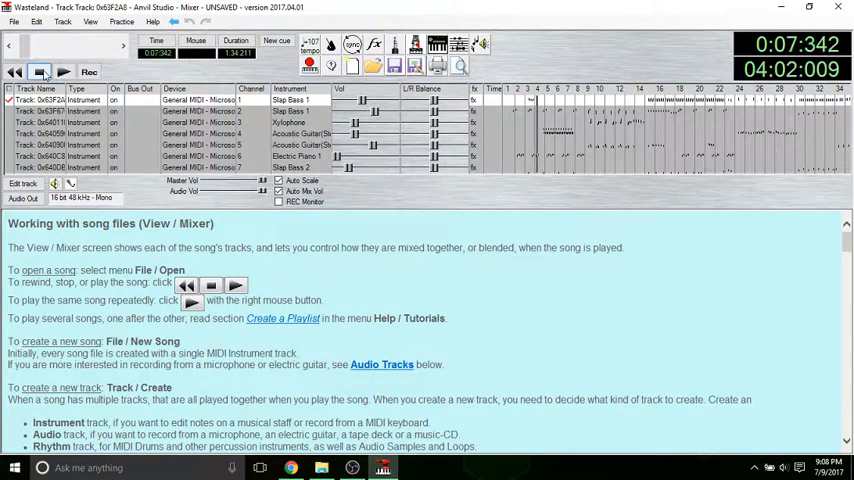
# Step: Stop playback and adjust a track volume level in the Anvil Studio mixer
pyautogui.click(14, 72)
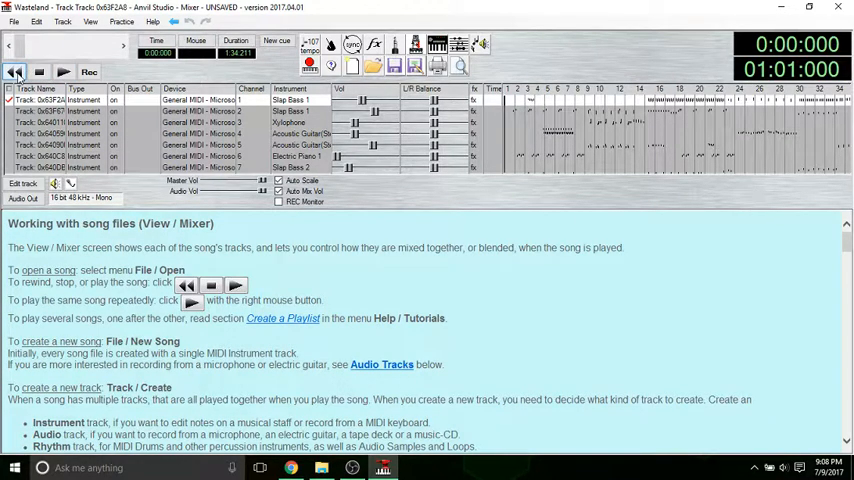
pyautogui.moveTo(200, 156)
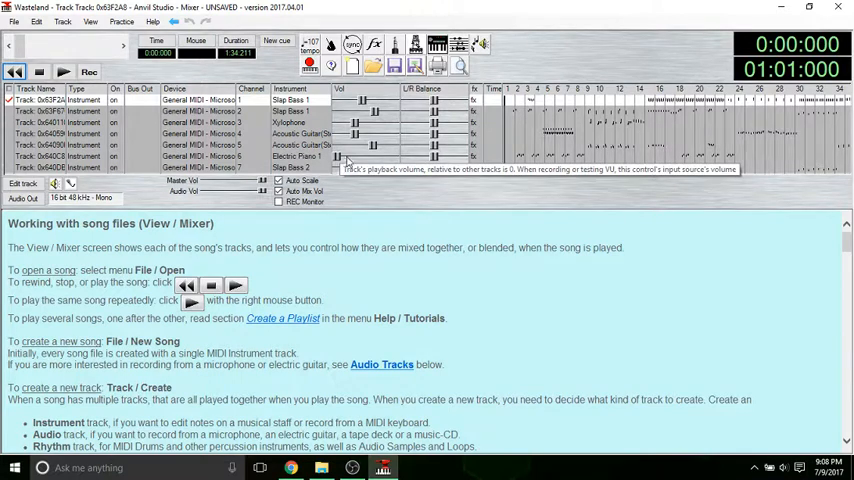
pyautogui.moveTo(592, 238)
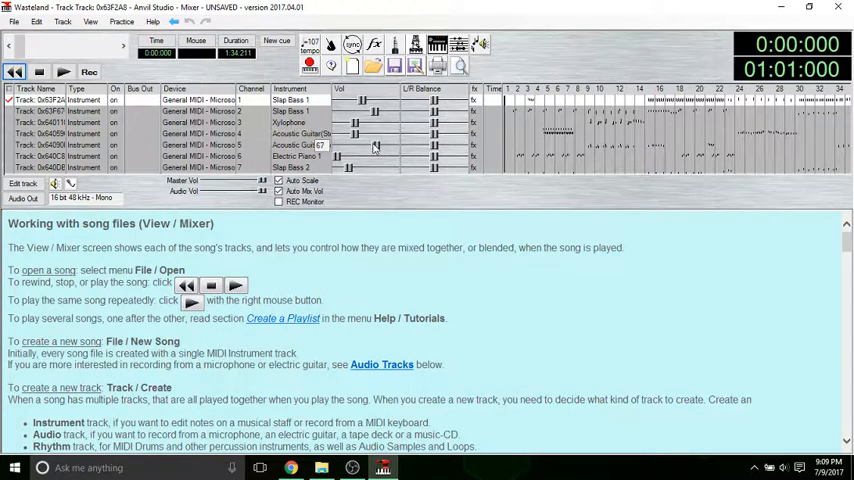
pyautogui.moveTo(376, 144); pyautogui.dragTo(380, 140)
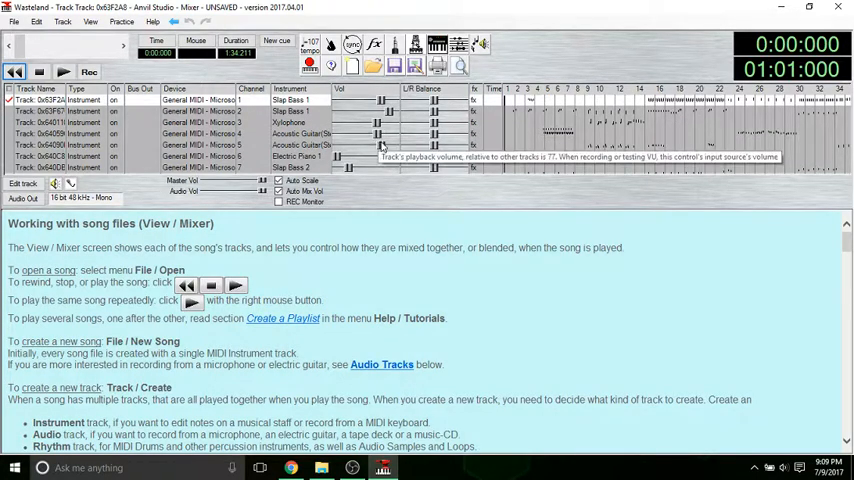
pyautogui.moveTo(340, 160)
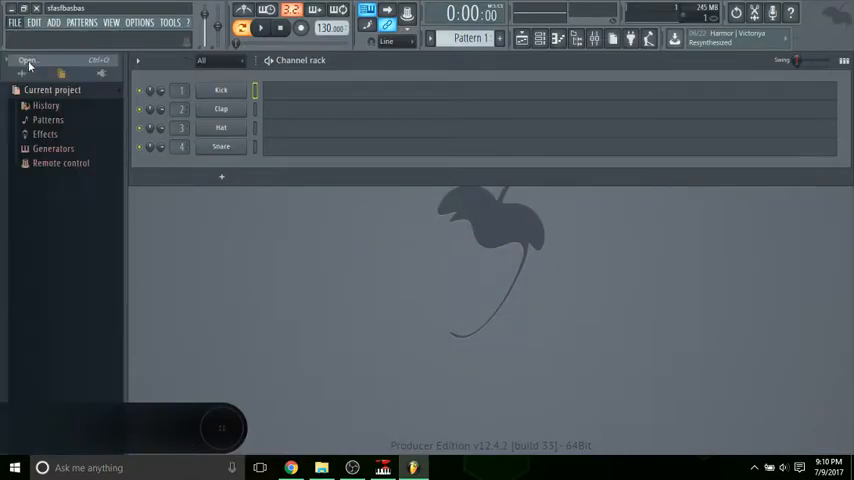
# Step: Import Wasteland.mid into FL Studio as a new project with the default settings
pyautogui.click(28, 60)
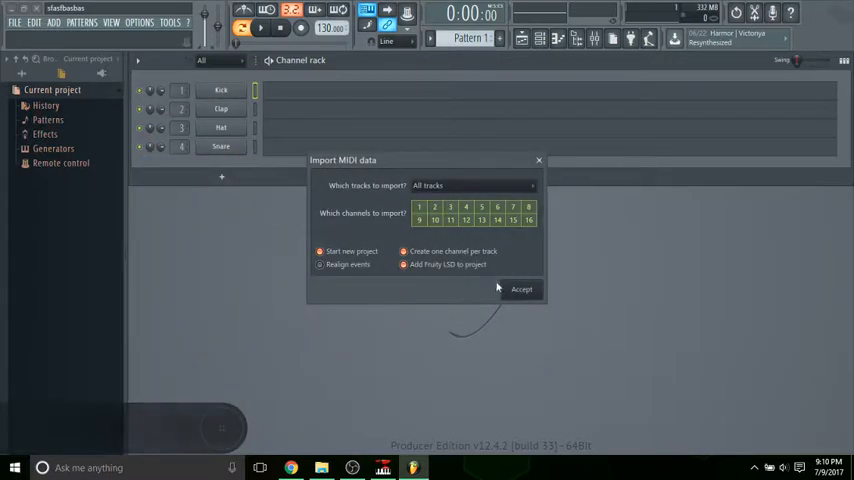
pyautogui.click(520, 288)
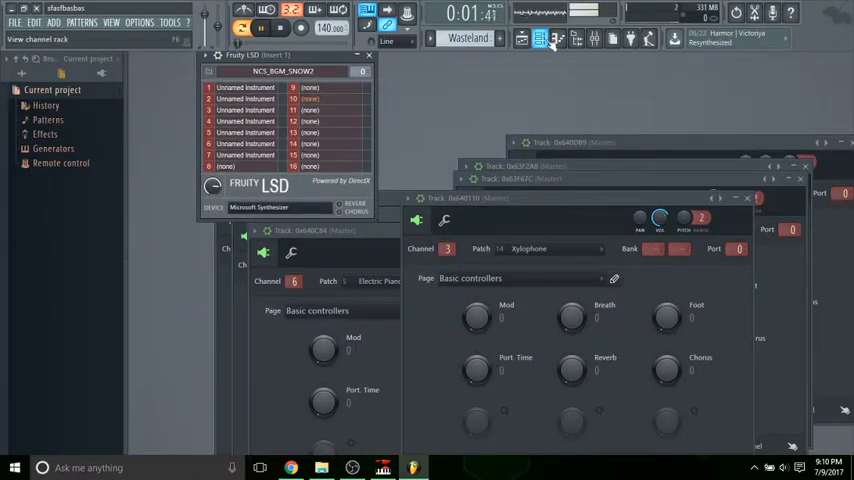
# Step: Close the Fruity LSD window to reveal the imported Wasteland channels during playback
pyautogui.click(522, 38)
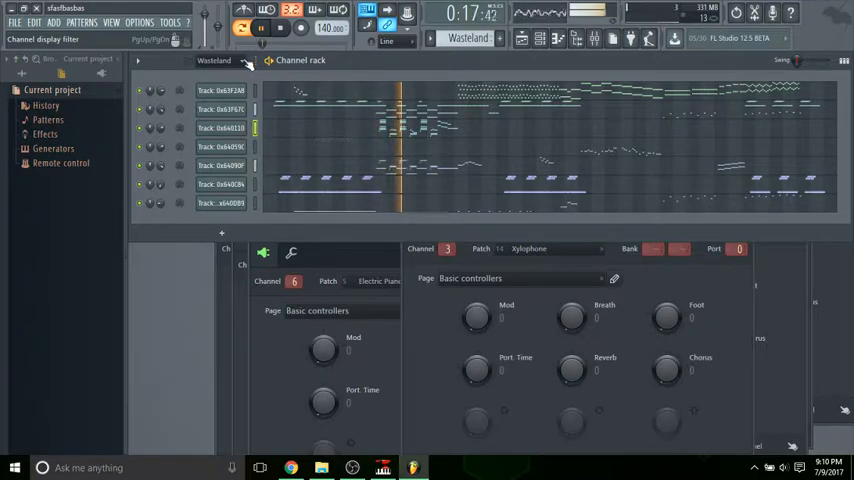
# Step: Listen to the imported song in FL Studio, then return to Anvil Studio and play Wasteland there
pyautogui.click(260, 28)
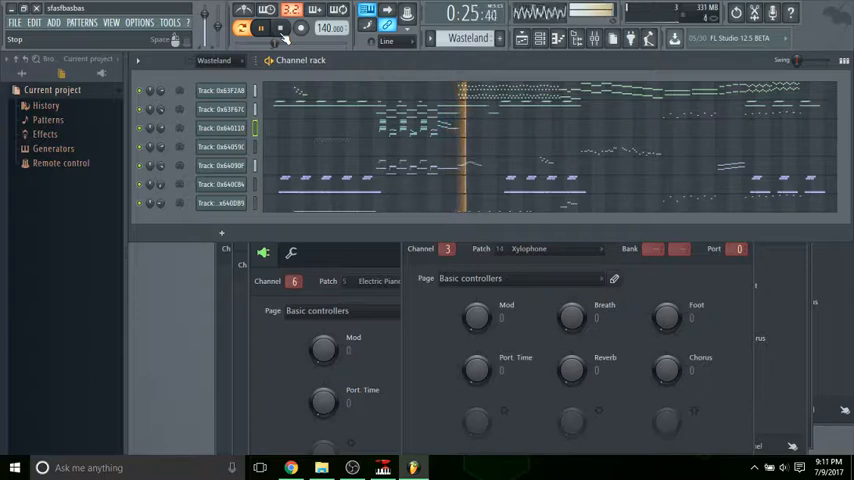
pyautogui.click(280, 28)
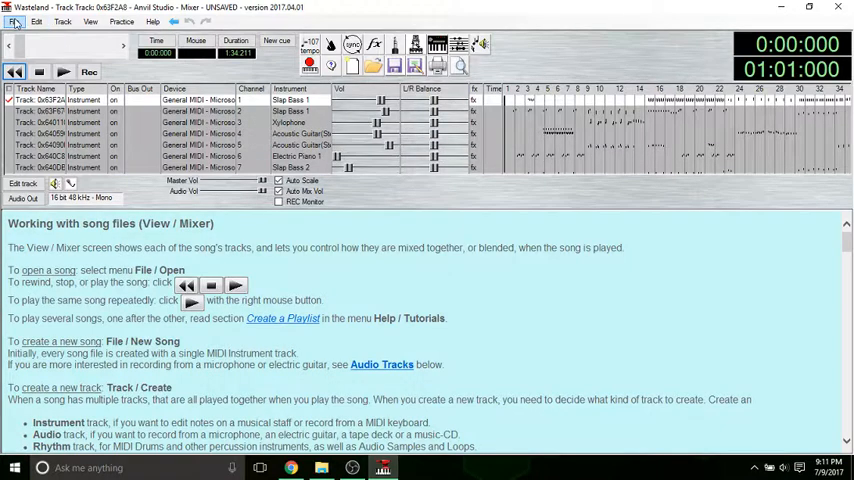
pyautogui.click(64, 72)
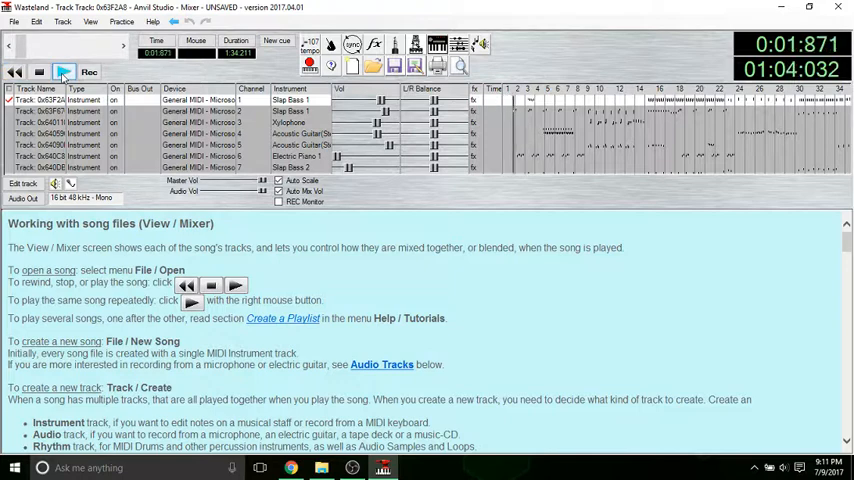
# Step: Stop playback at the song start and save the Wasteland song
pyautogui.click(64, 72)
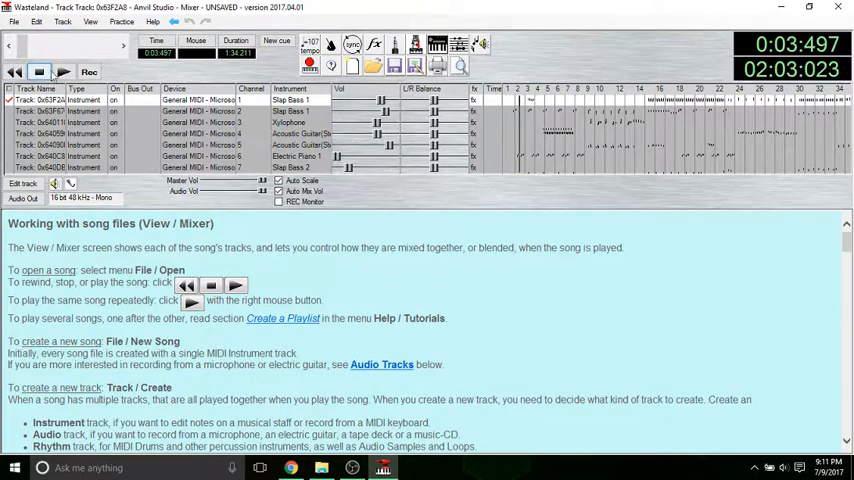
pyautogui.click(40, 72)
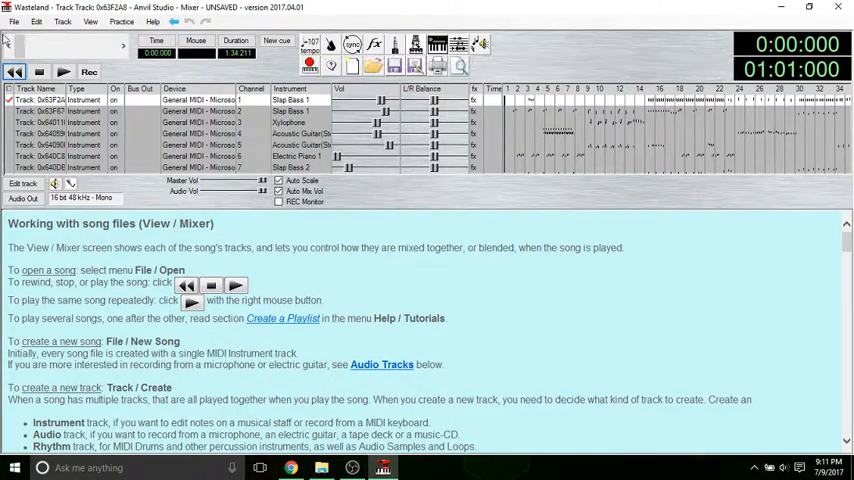
pyautogui.click(14, 20)
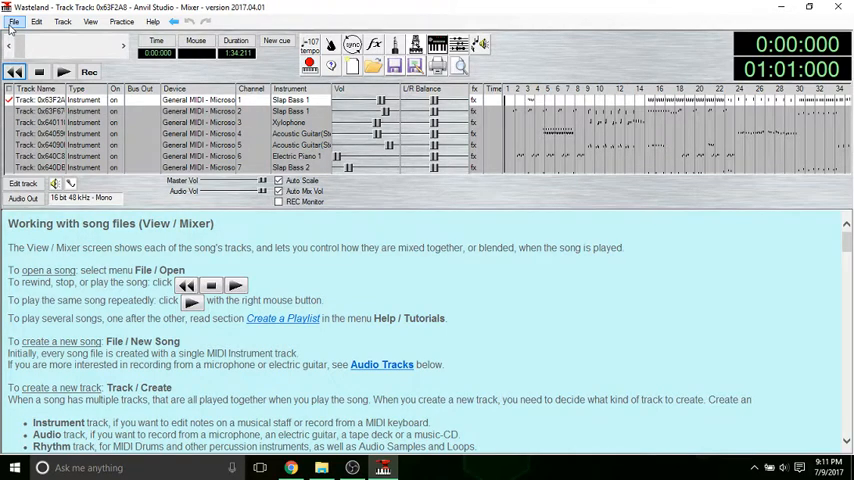
pyautogui.click(14, 22)
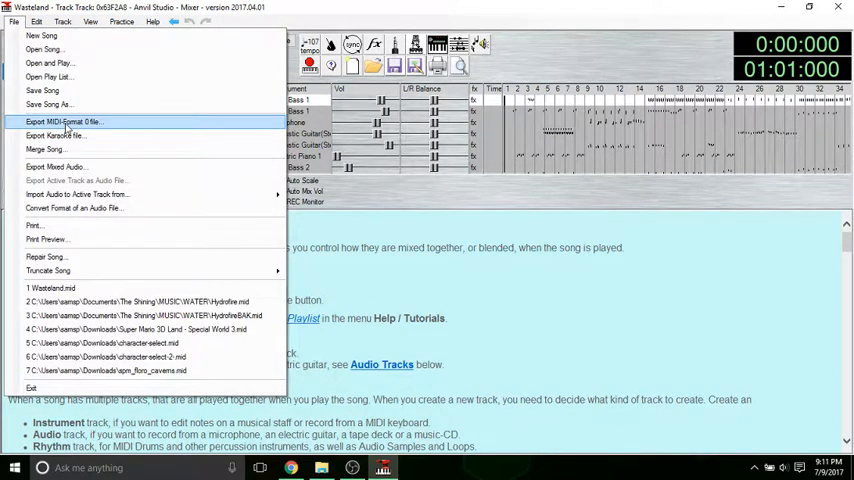
# Step: Export the song as MIDI Format 0 over the existing Wasteland.mid in TUTORIAL
pyautogui.click(62, 120)
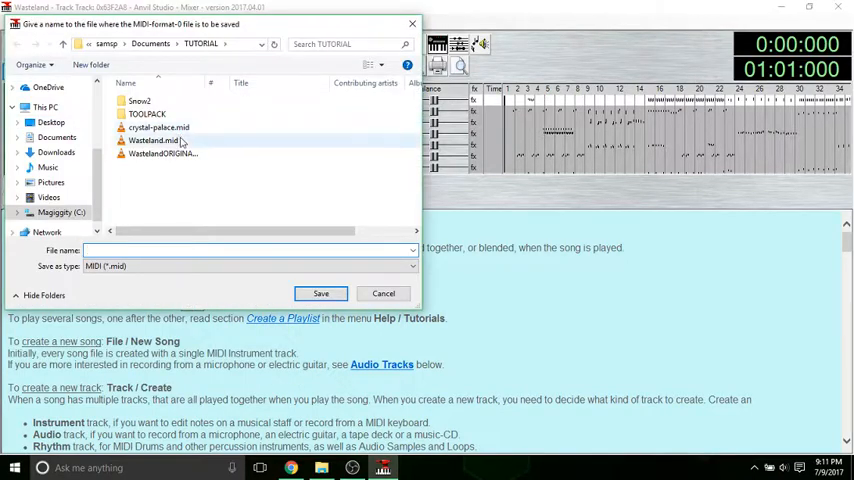
pyautogui.click(152, 140)
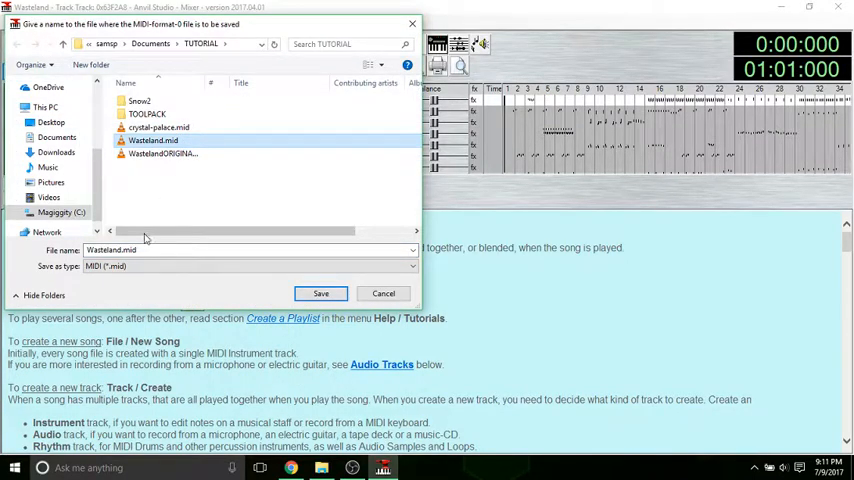
pyautogui.click(320, 292)
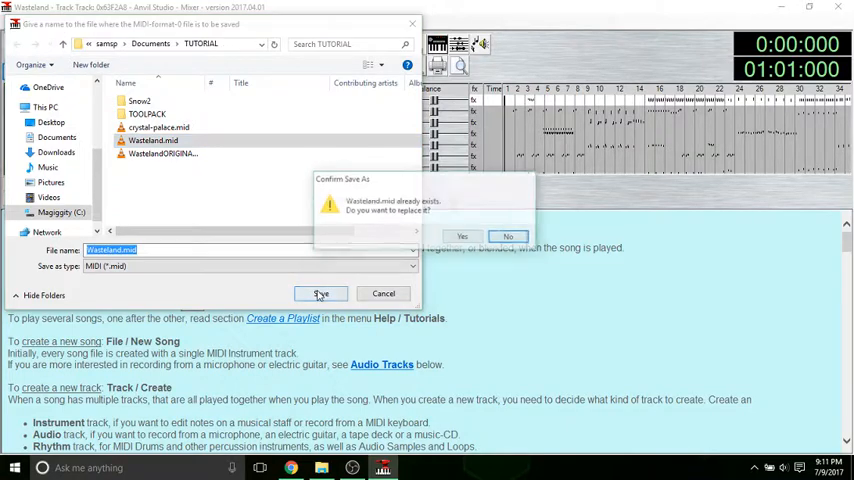
pyautogui.click(462, 236)
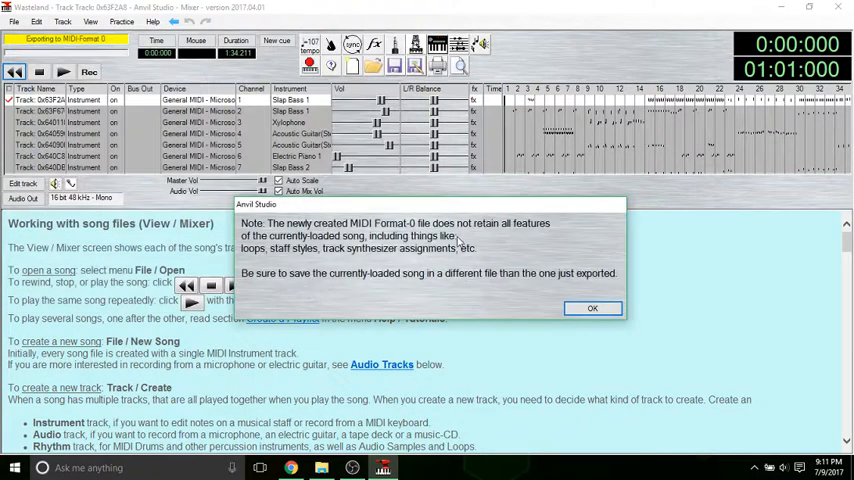
pyautogui.click(592, 308)
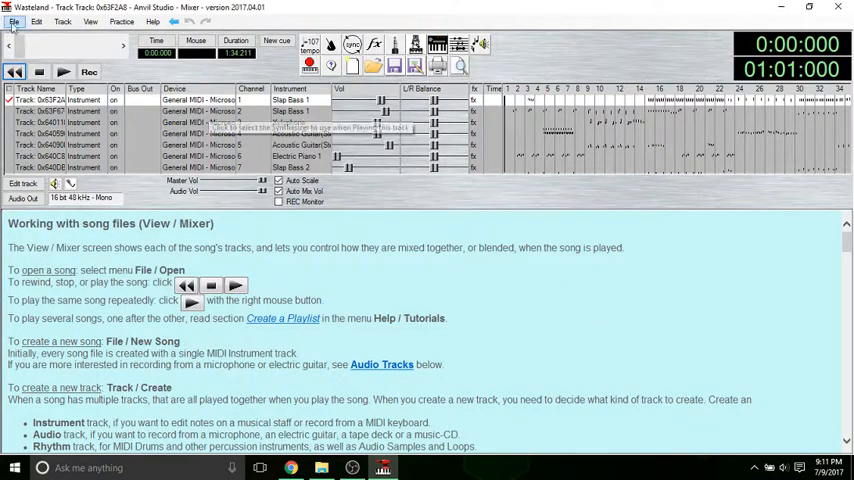
pyautogui.click(14, 22)
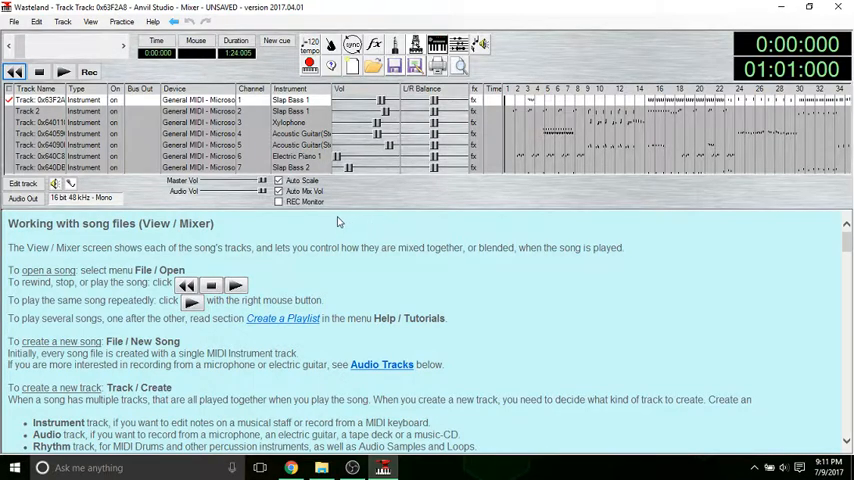
pyautogui.moveTo(44, 122)
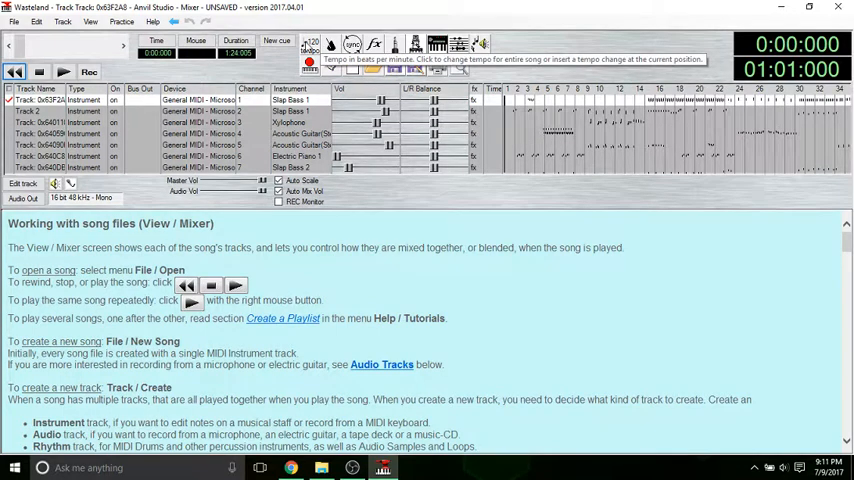
pyautogui.click(310, 44)
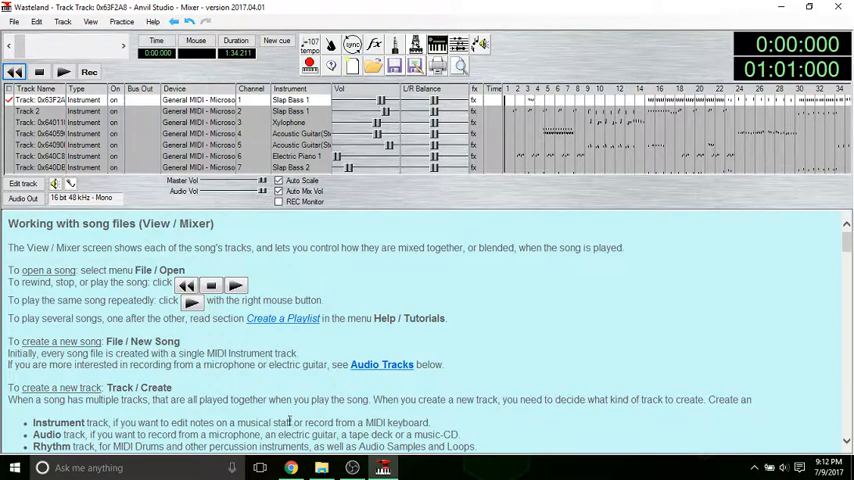
pyautogui.moveTo(352, 344)
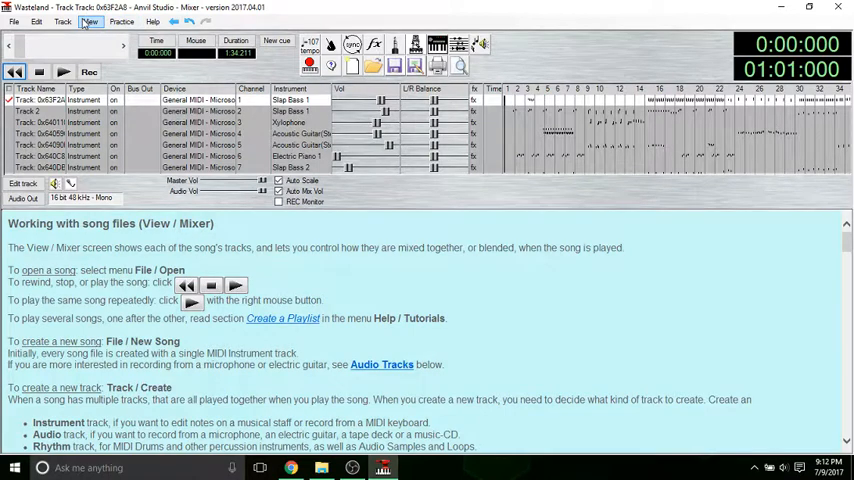
# Step: Show the first track as staff notation in the Composer view
pyautogui.click(36, 20)
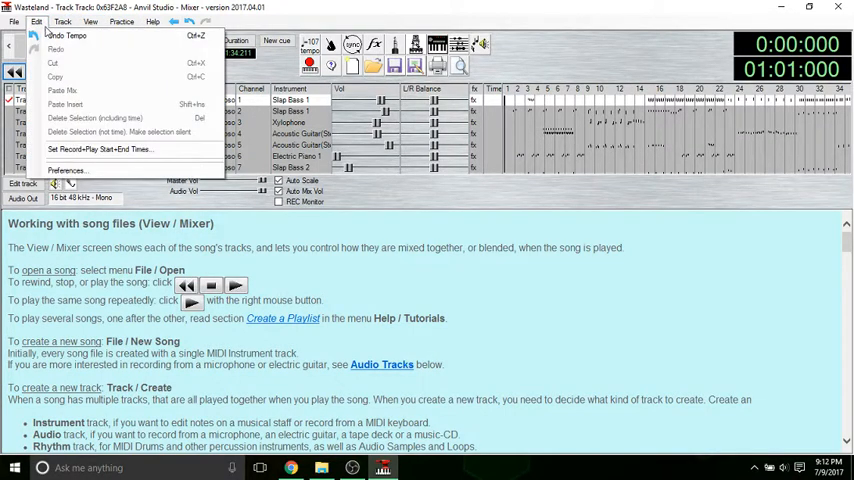
pyautogui.click(62, 20)
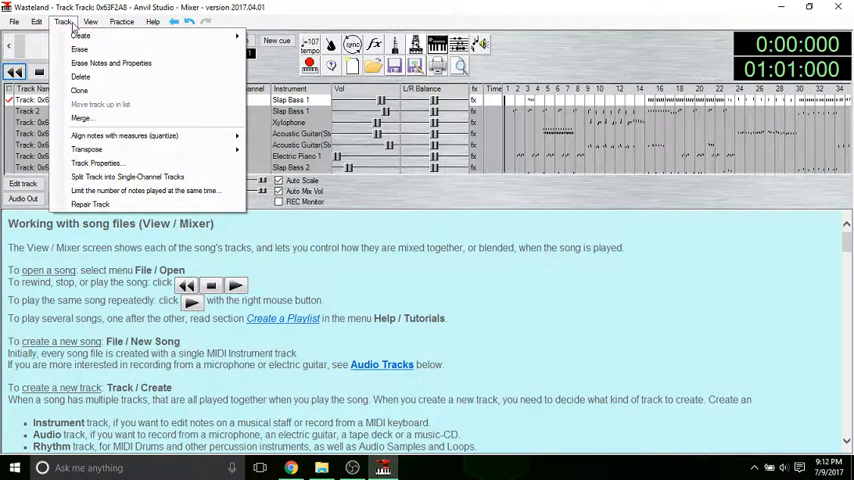
pyautogui.click(90, 20)
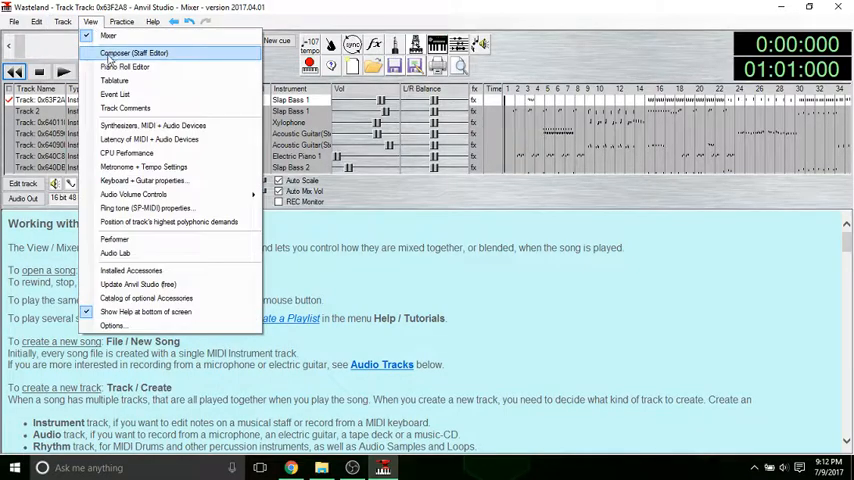
pyautogui.click(132, 52)
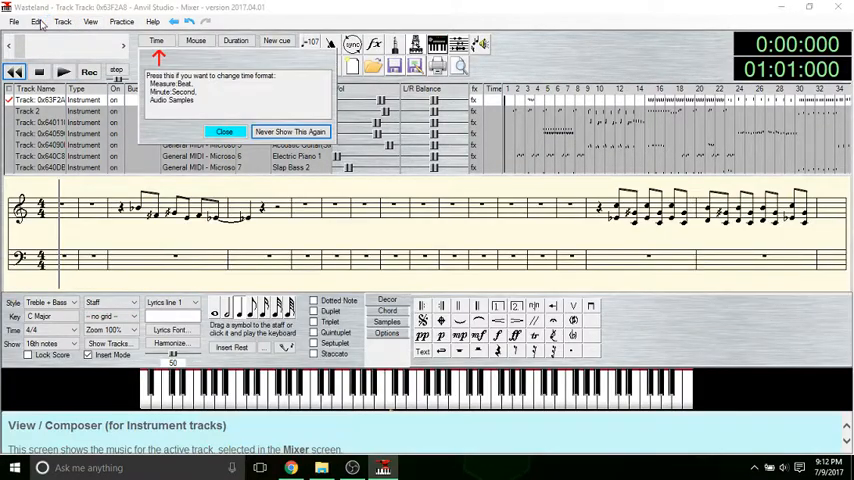
# Step: Insert a new MIDI event of a changed kind at the song start and play the result
pyautogui.click(36, 22)
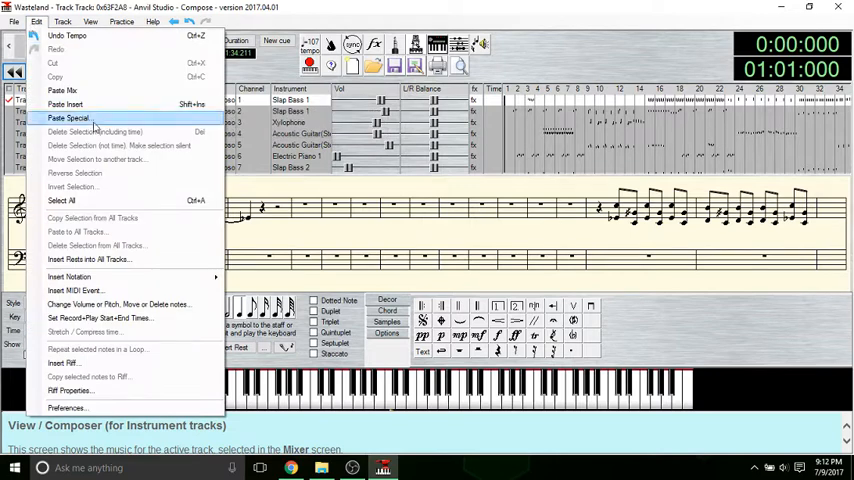
pyautogui.click(76, 290)
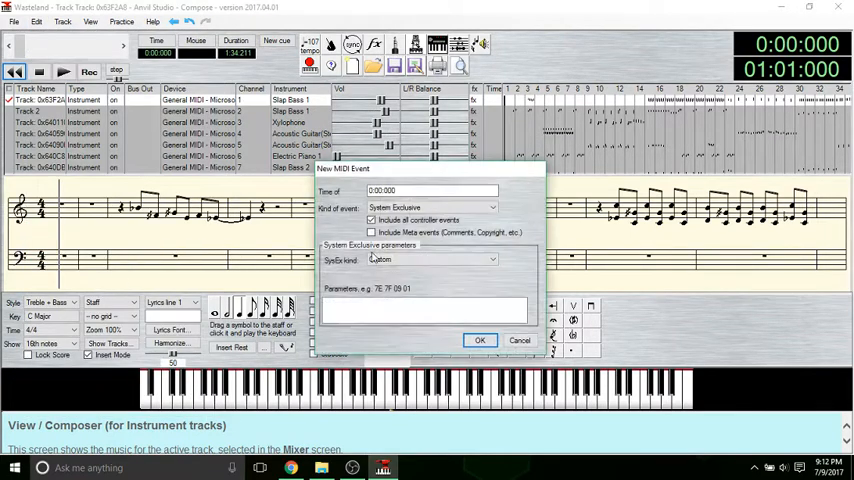
pyautogui.click(430, 260)
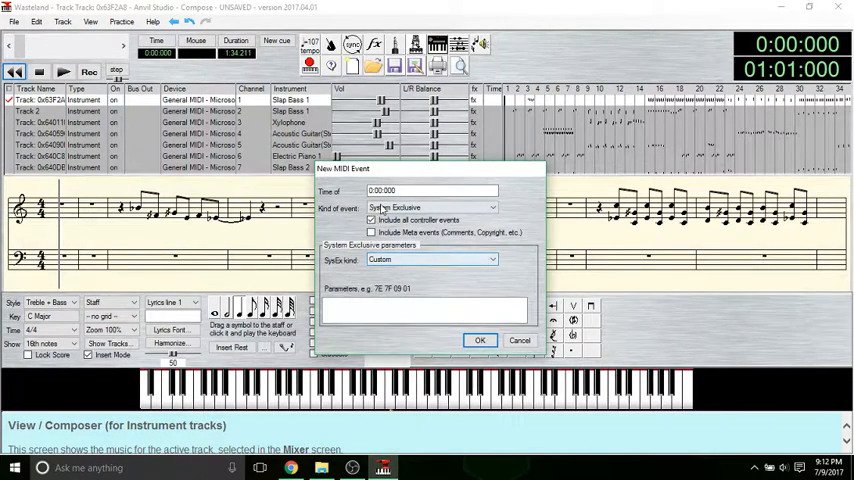
pyautogui.click(520, 340)
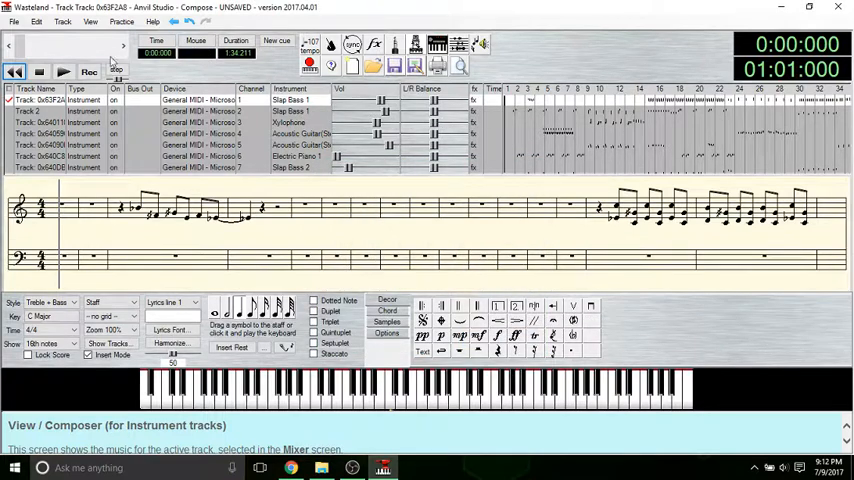
pyautogui.click(62, 72)
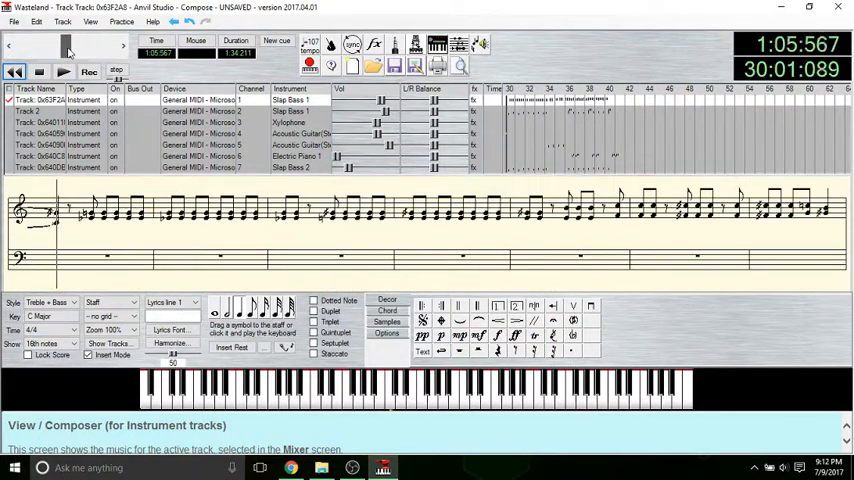
pyautogui.click(62, 72)
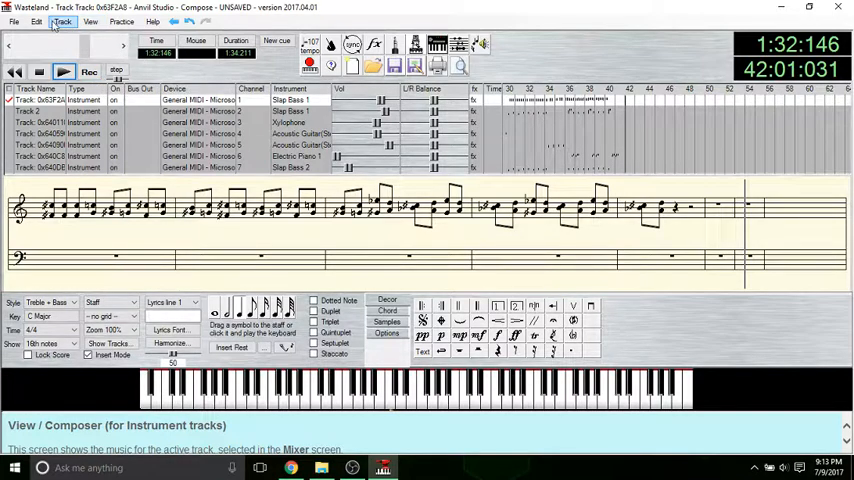
pyautogui.click(90, 20)
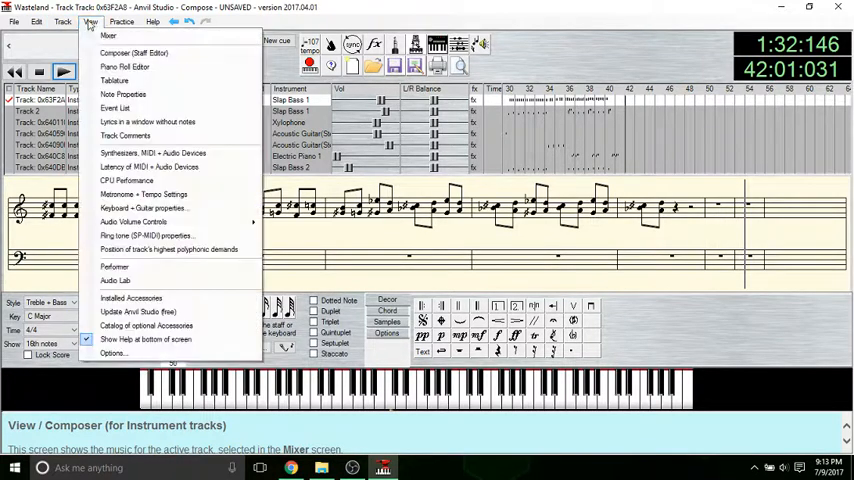
pyautogui.click(36, 20)
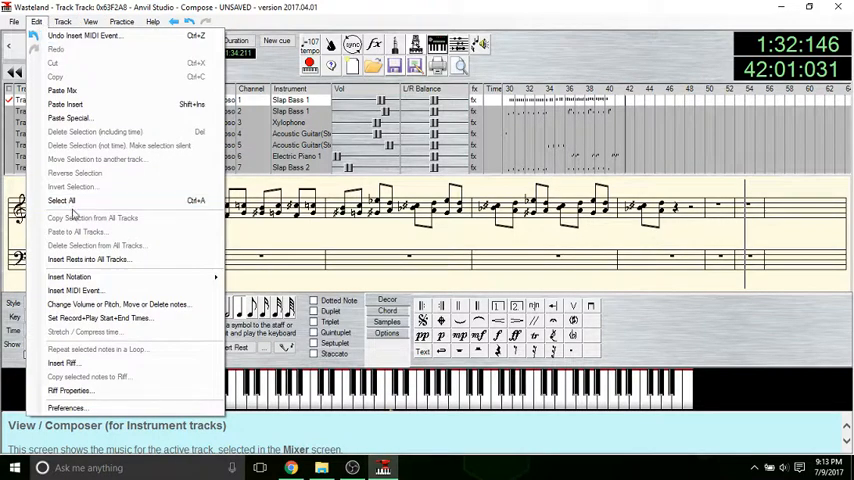
pyautogui.click(74, 290)
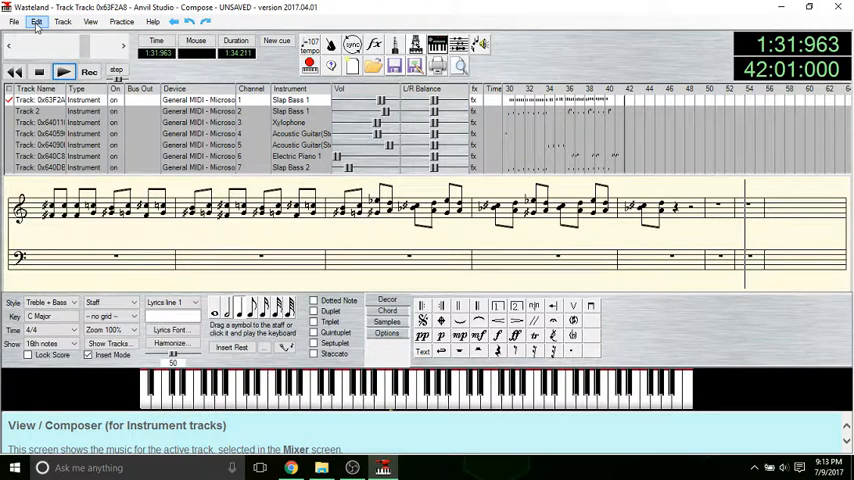
pyautogui.click(36, 22)
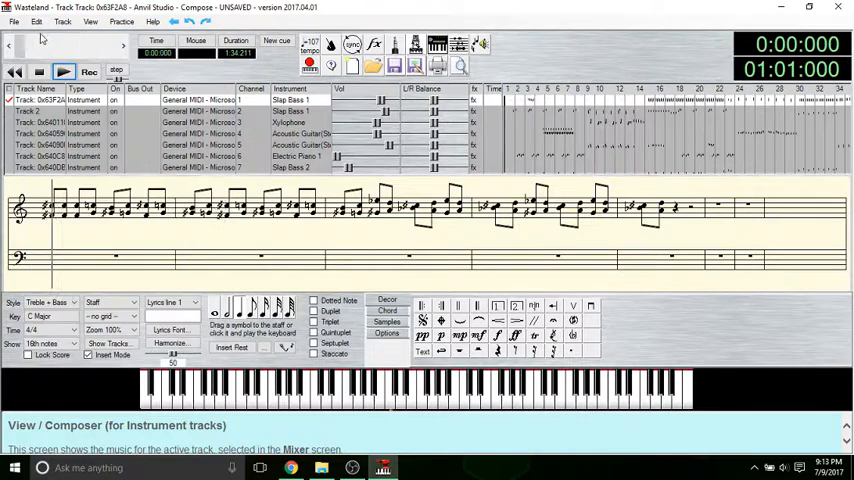
pyautogui.click(36, 22)
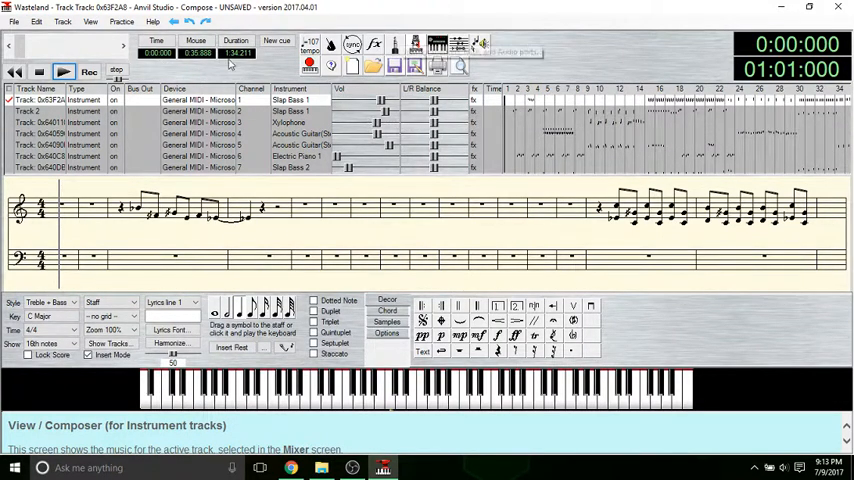
pyautogui.click(64, 72)
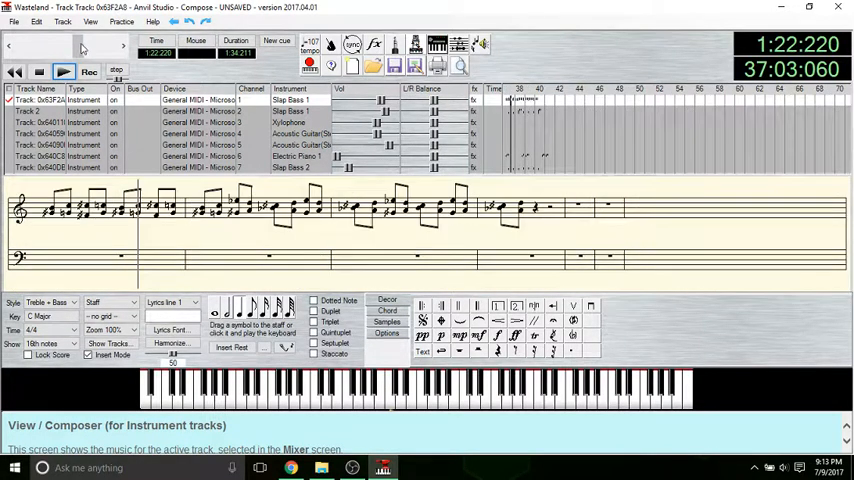
pyautogui.click(64, 72)
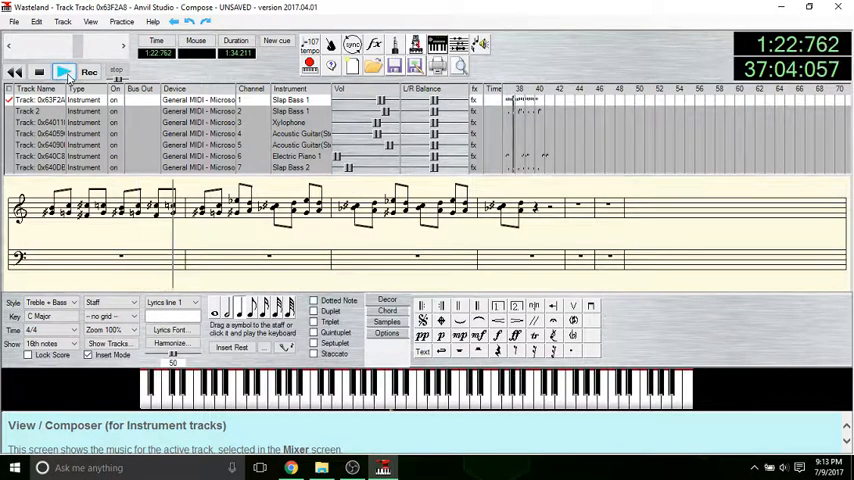
pyautogui.click(64, 72)
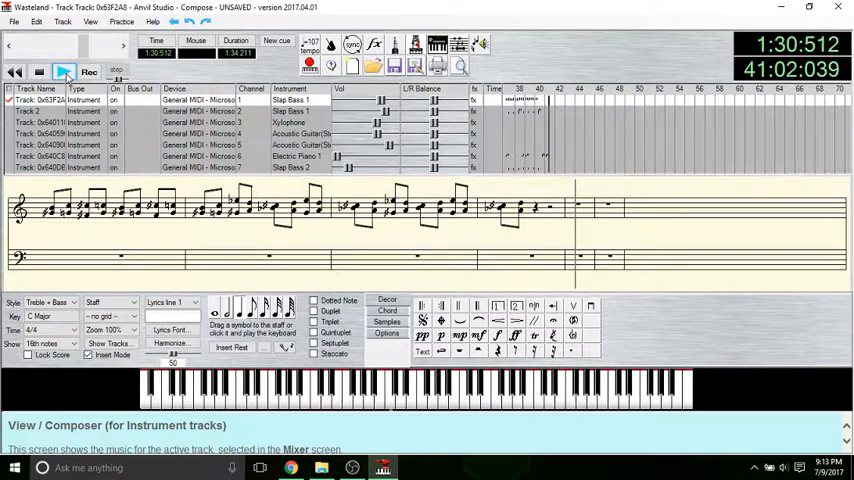
pyautogui.click(64, 72)
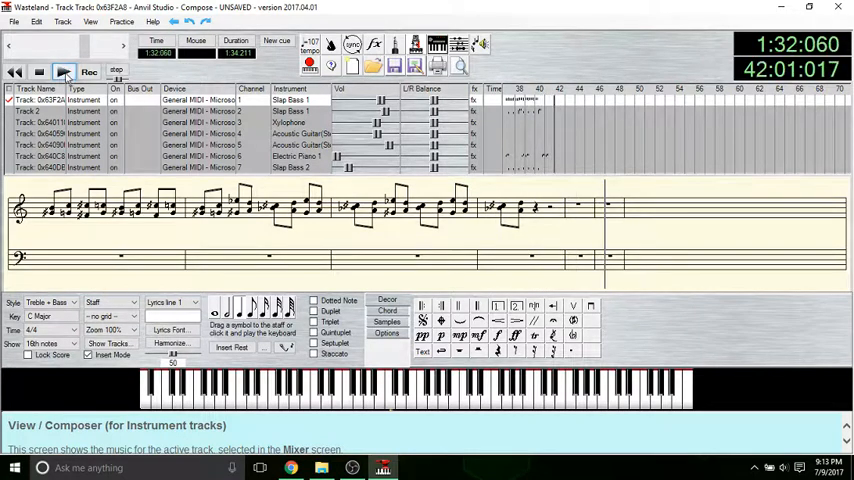
# Step: Insert a Marker event named loopEnd near the song's end, then rewind to the start
pyautogui.click(36, 22)
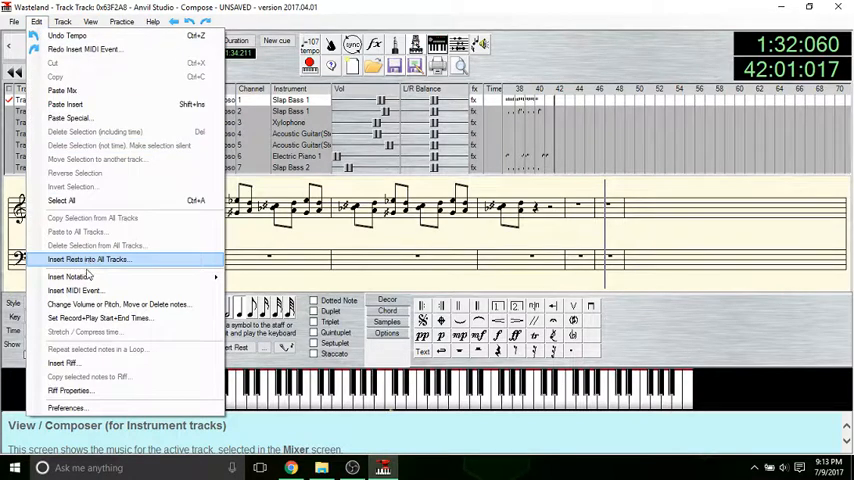
pyautogui.click(74, 290)
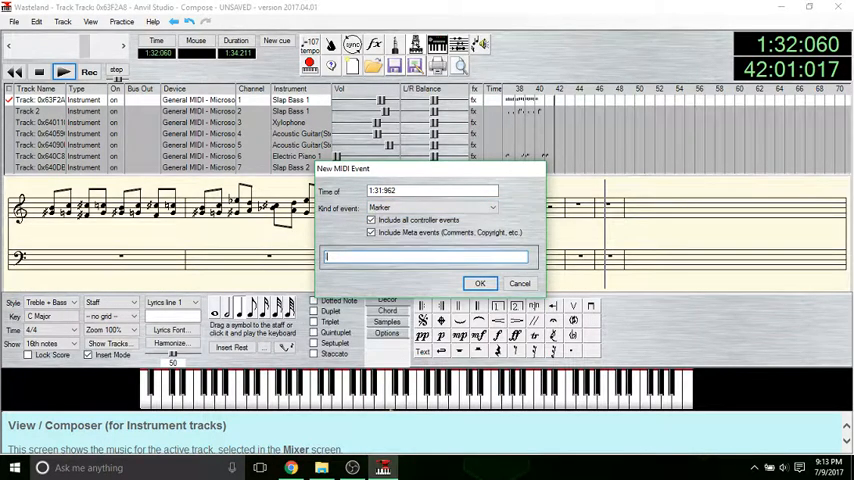
pyautogui.write('loopEnd')
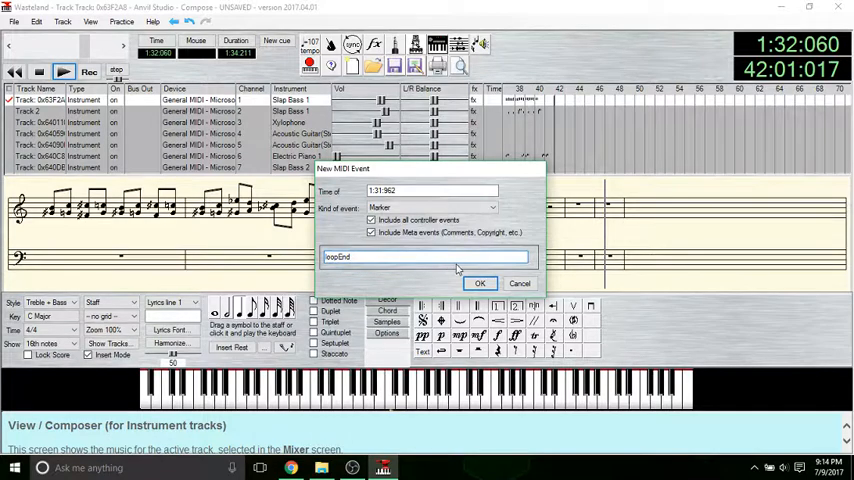
pyautogui.click(478, 284)
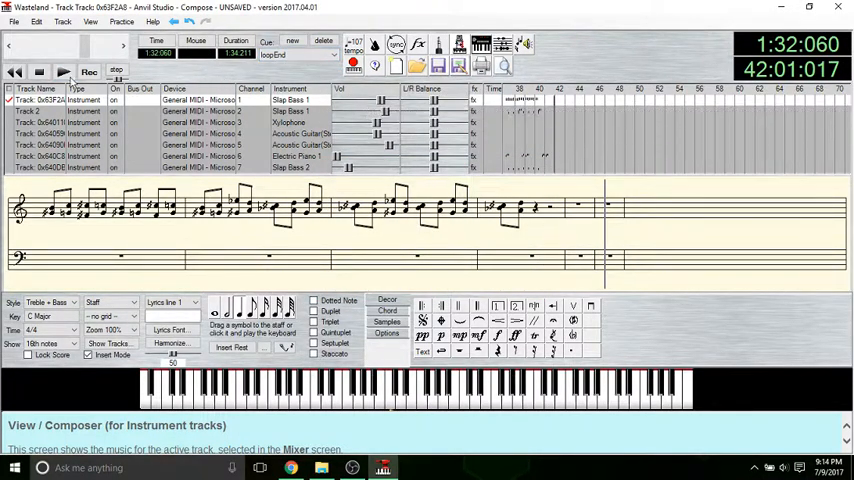
pyautogui.click(64, 72)
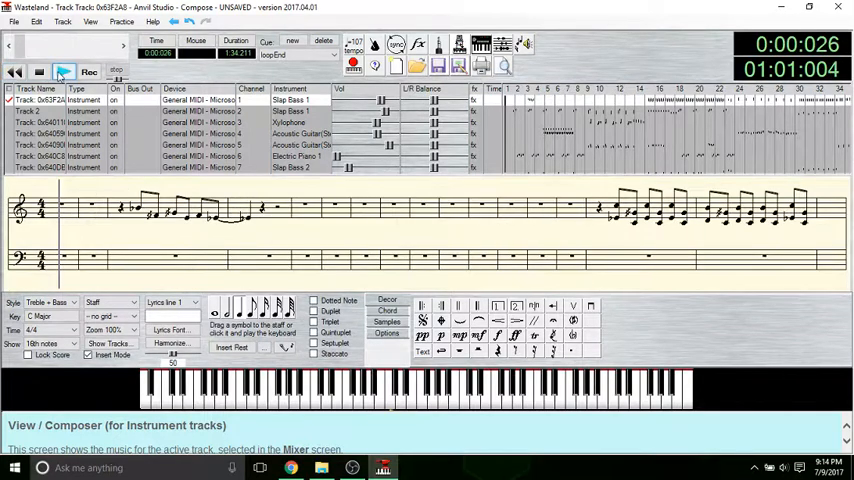
pyautogui.click(38, 72)
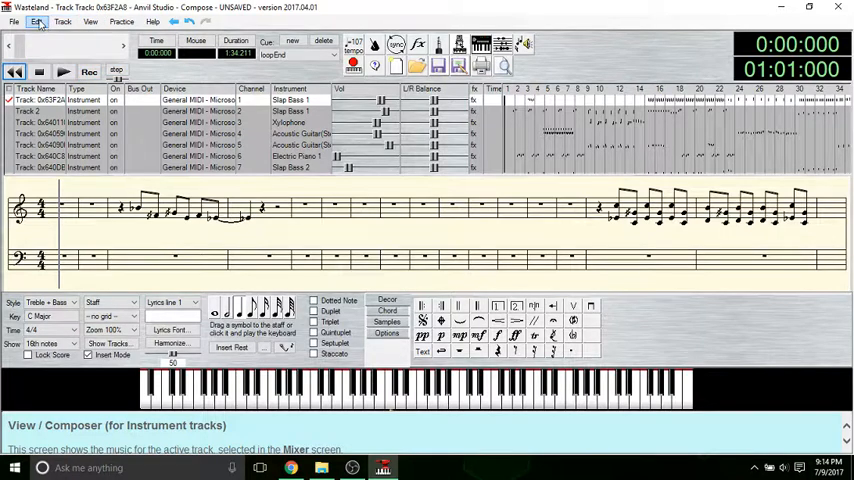
# Step: Insert a Marker event named loopStart at time 0:00:000
pyautogui.click(36, 22)
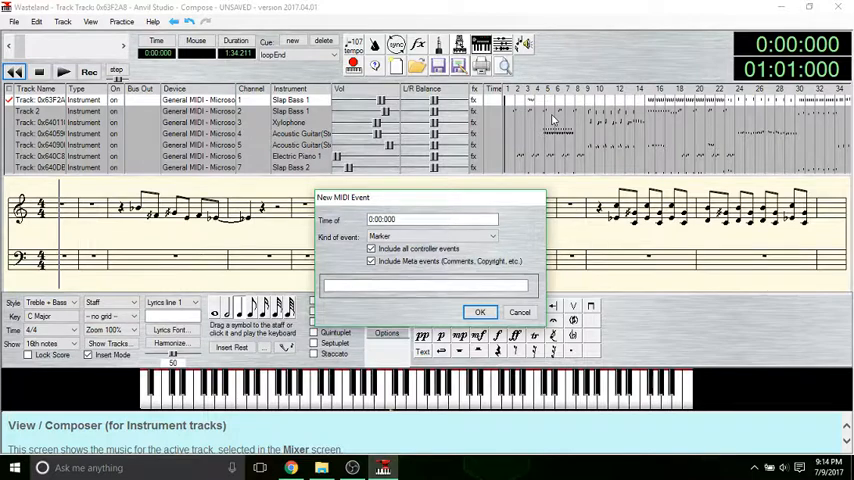
pyautogui.moveTo(424, 234)
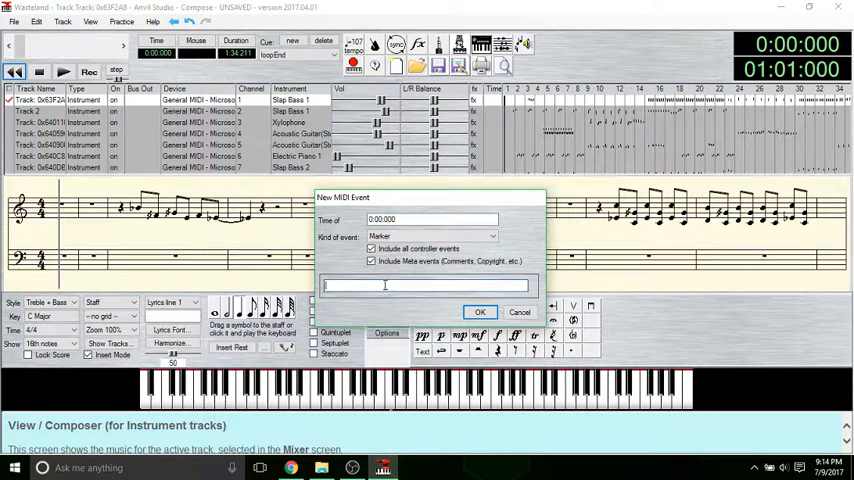
pyautogui.write('loopStart')
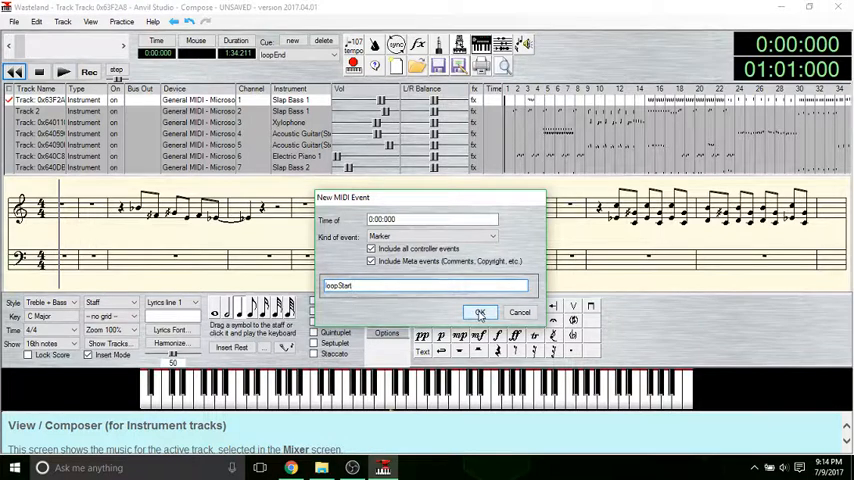
pyautogui.click(478, 312)
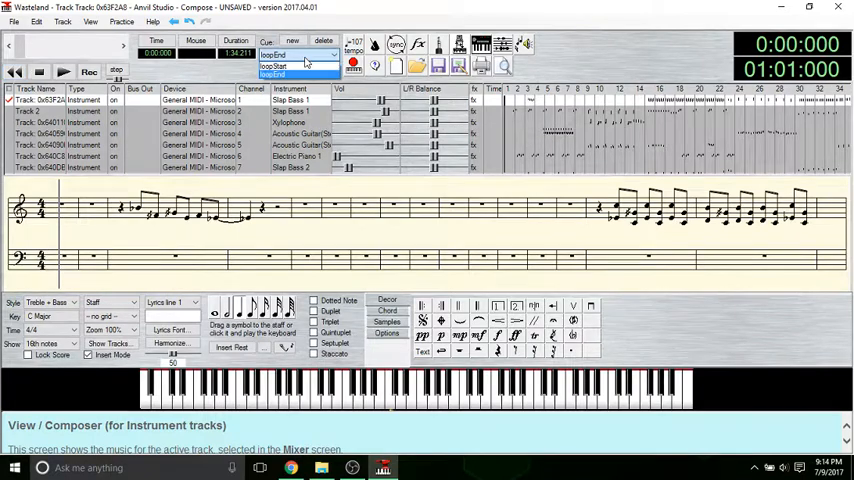
# Step: Re-export the looped song as MIDI Format 0, replacing Wasteland.mid
pyautogui.click(290, 64)
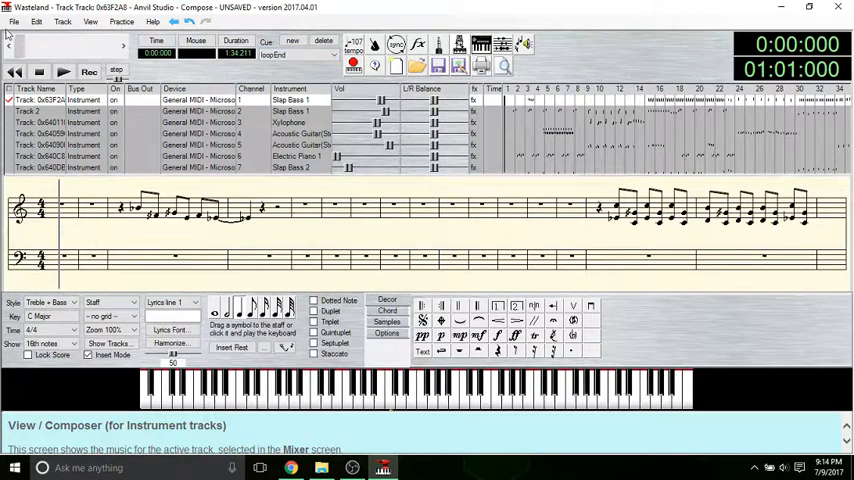
pyautogui.click(12, 20)
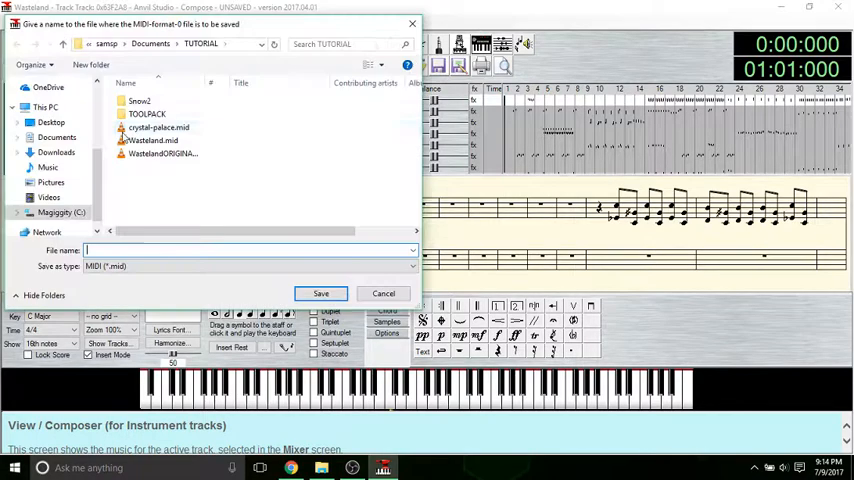
pyautogui.click(320, 292)
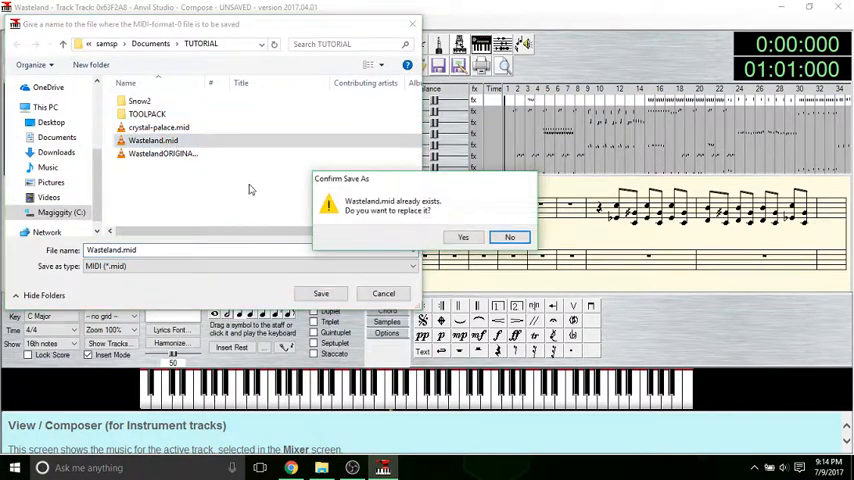
pyautogui.click(462, 236)
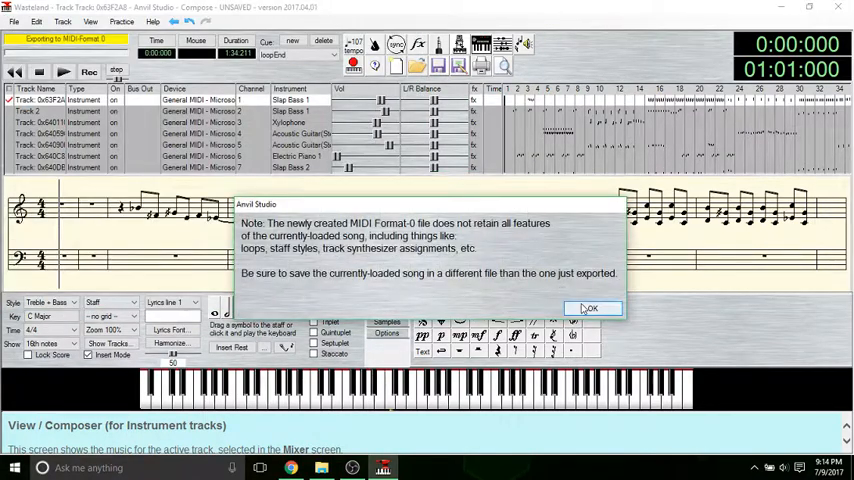
pyautogui.click(590, 308)
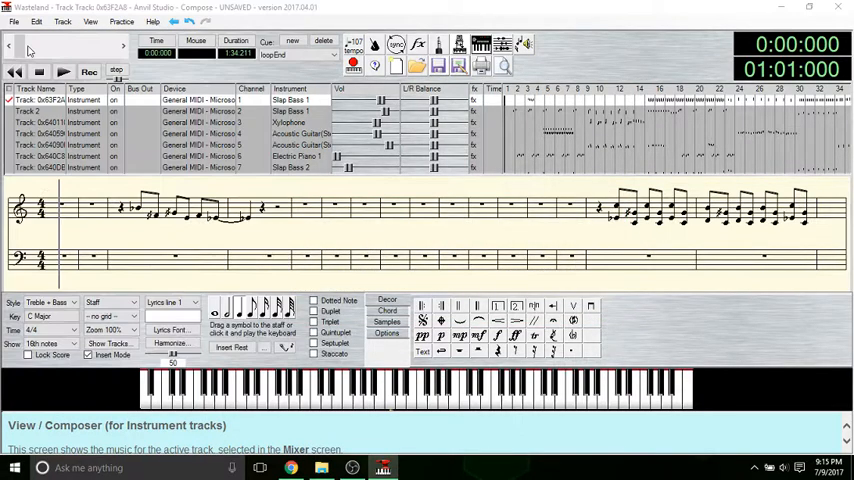
# Step: Reopen the exported Wasteland.mid without saving, check its loop markers and play it
pyautogui.click(14, 22)
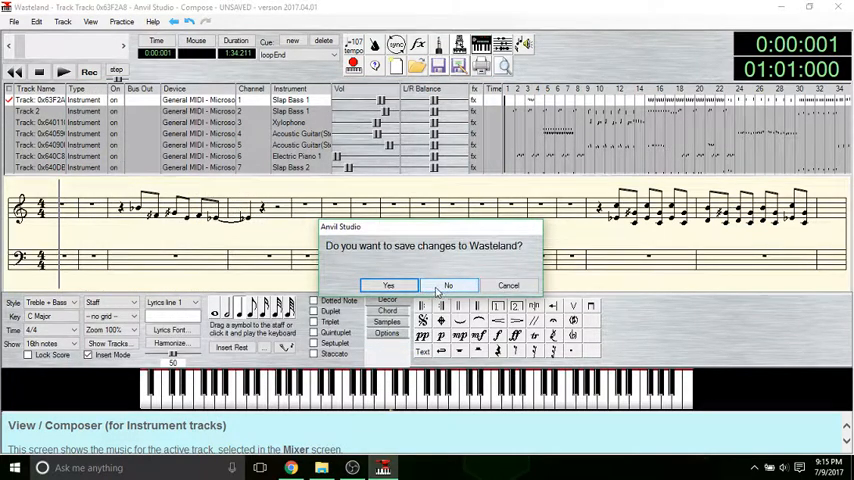
pyautogui.click(448, 284)
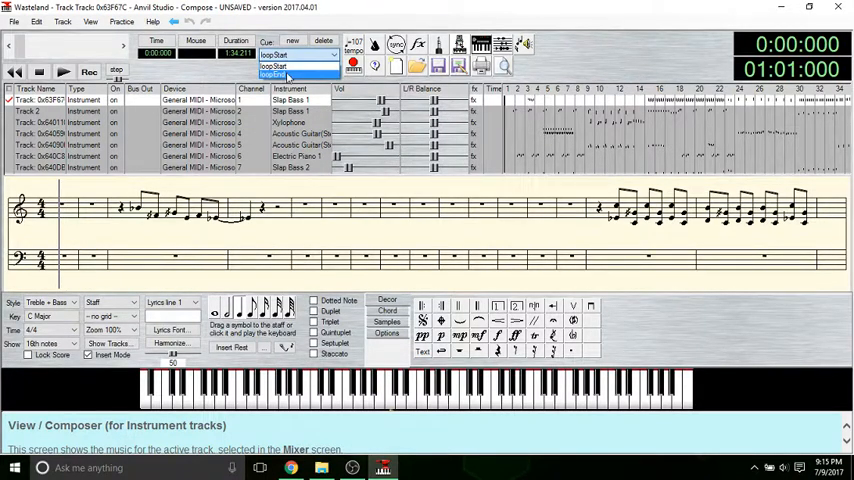
pyautogui.click(290, 54)
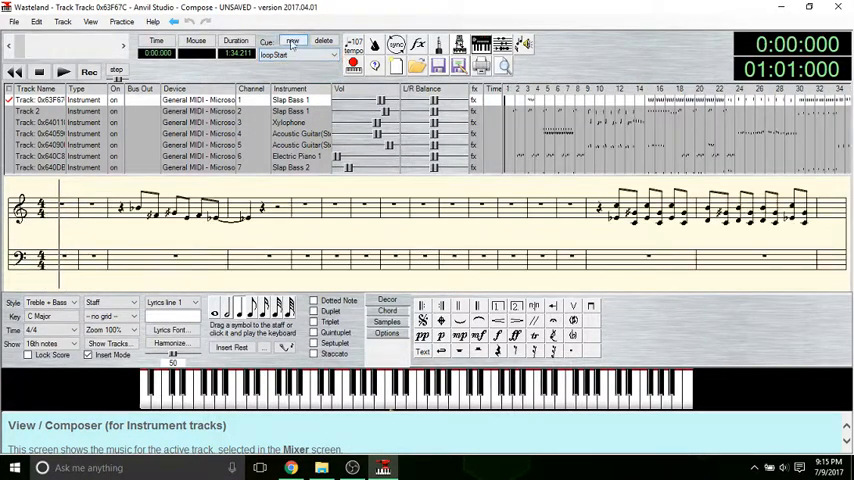
pyautogui.click(64, 72)
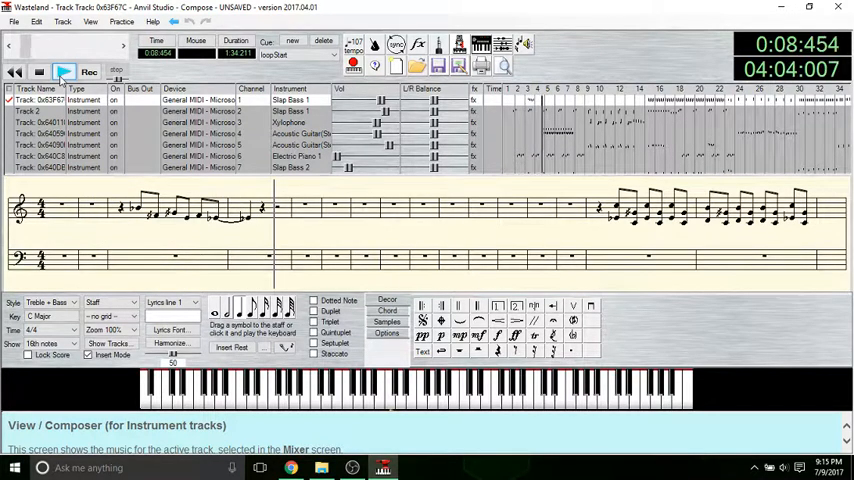
pyautogui.click(64, 72)
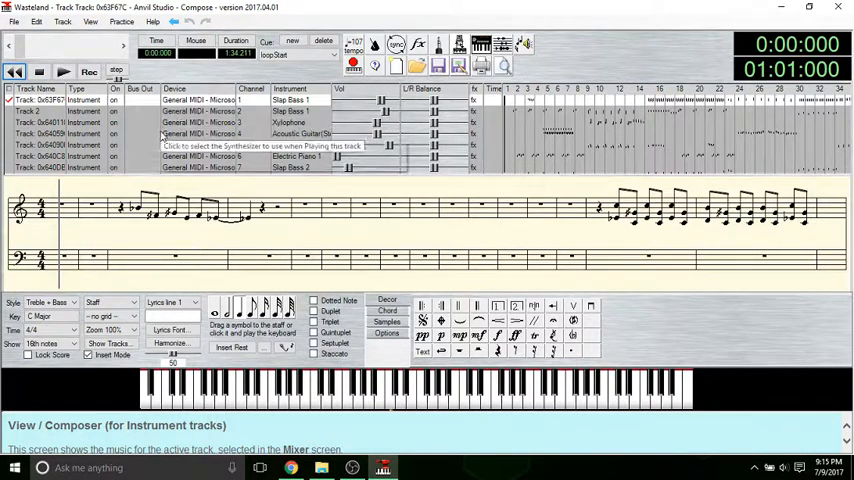
pyautogui.moveTo(180, 344)
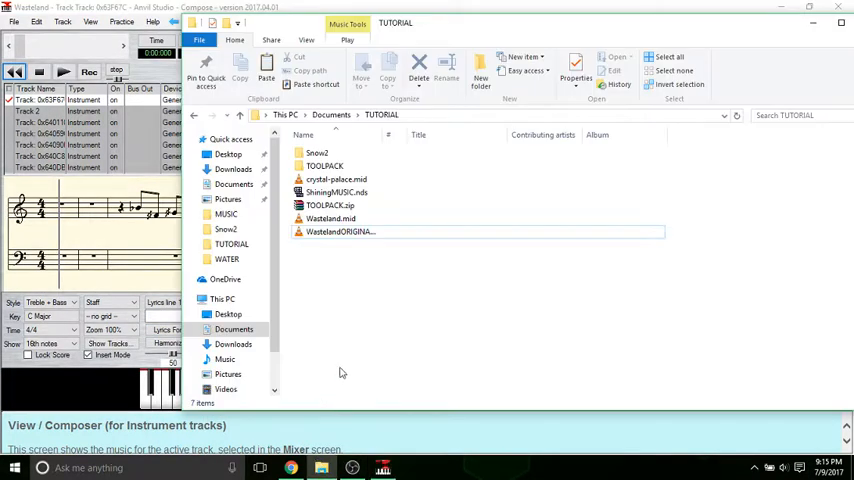
# Step: Create a CONVERSION folder in TUTORIAL and copy MIDI.bat, midi2sseq.exe and the DLL from TOOLPACK into it
pyautogui.click(330, 218)
pyautogui.write('CONVERSION')
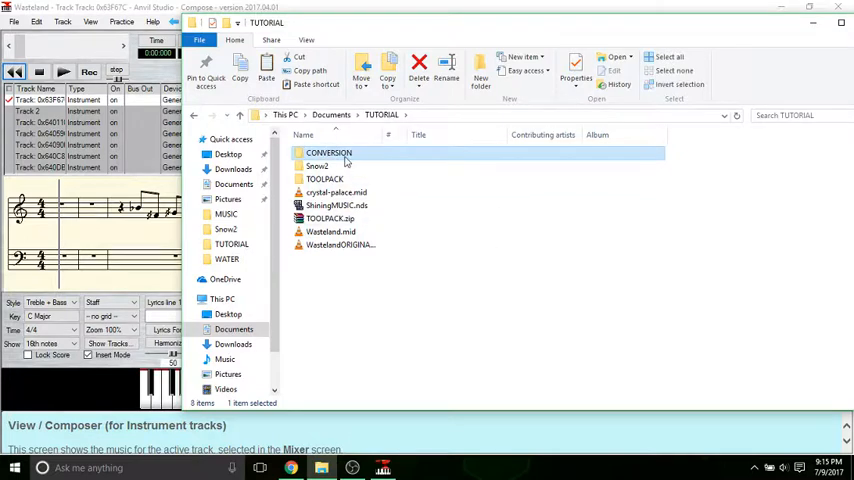
pyautogui.doubleClick(328, 152)
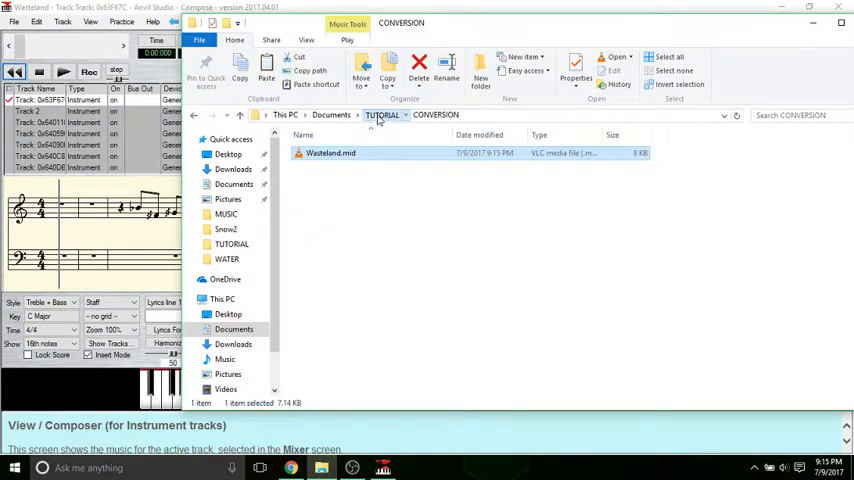
pyautogui.click(382, 114)
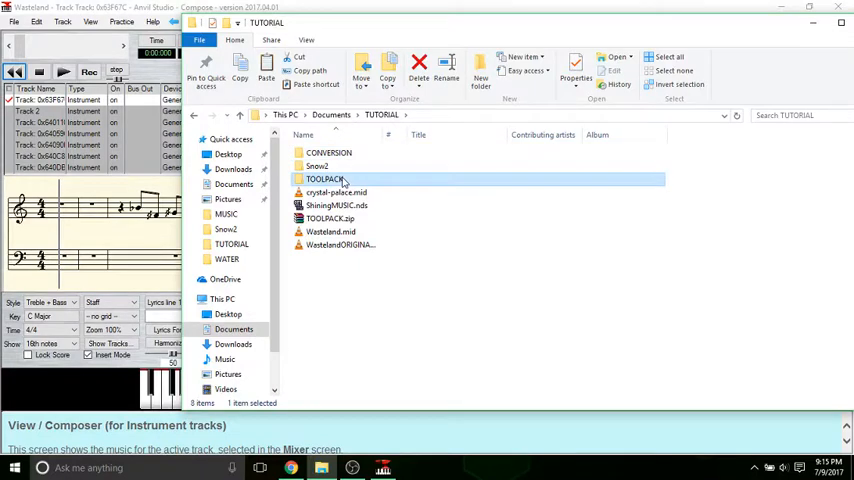
pyautogui.doubleClick(324, 180)
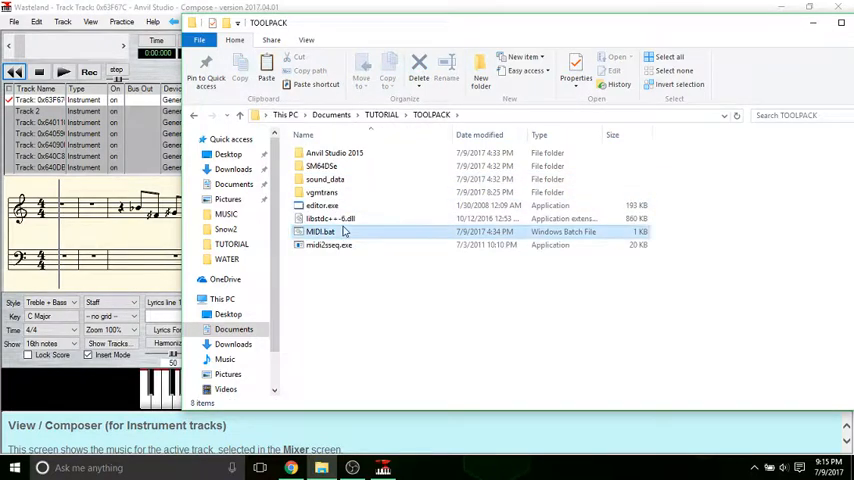
pyautogui.click(332, 218)
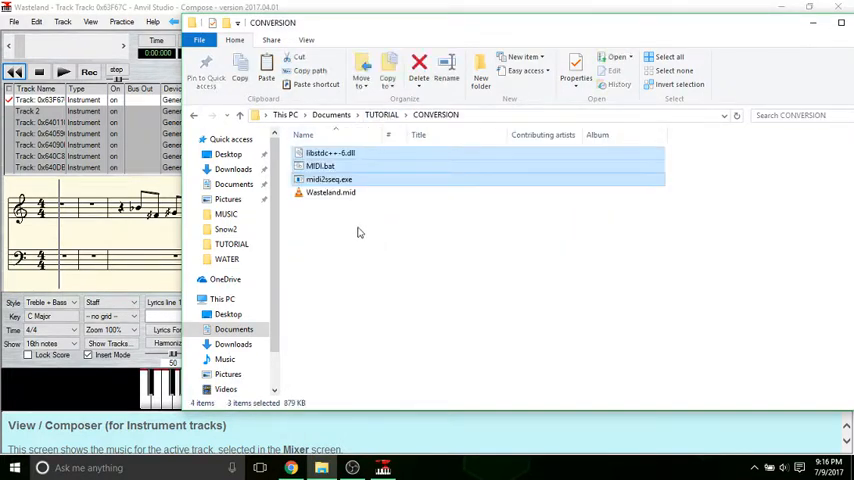
pyautogui.rightClick(320, 164)
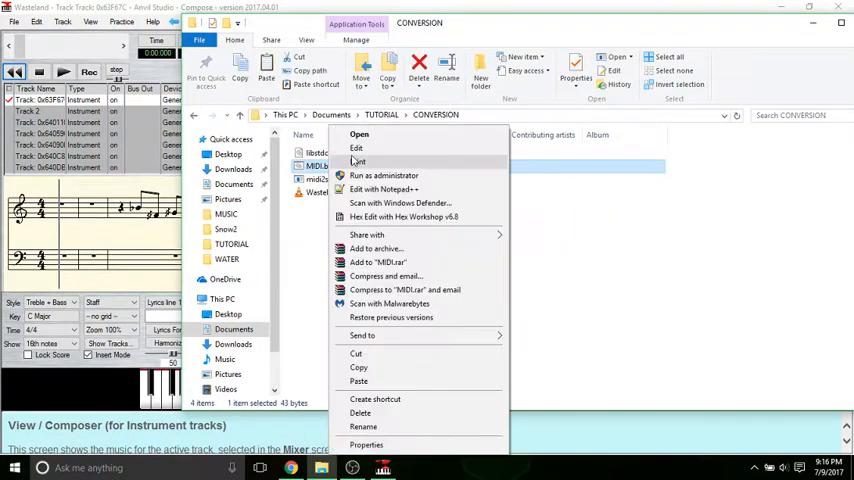
# Step: Edit MIDI.bat to replace FILENAME with Wasteland, run it, and get Wasteland.sseq in CONVERSION
pyautogui.click(356, 148)
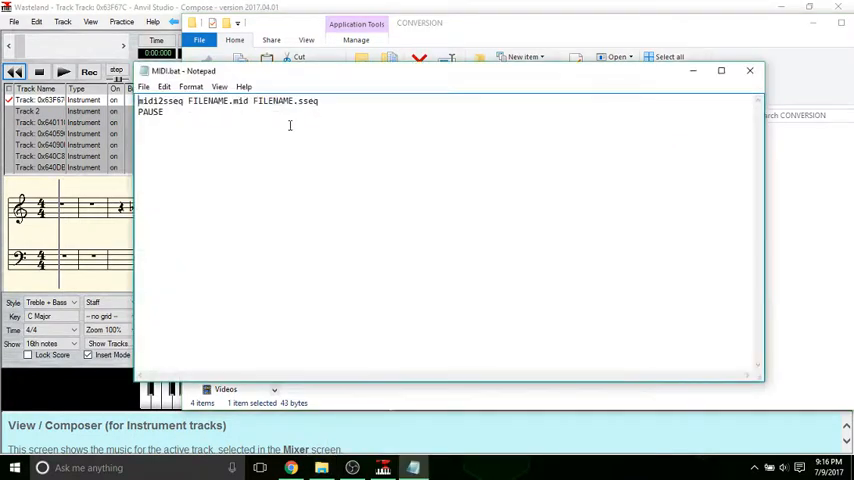
pyautogui.doubleClick(200, 100)
pyautogui.write('Wasteland')
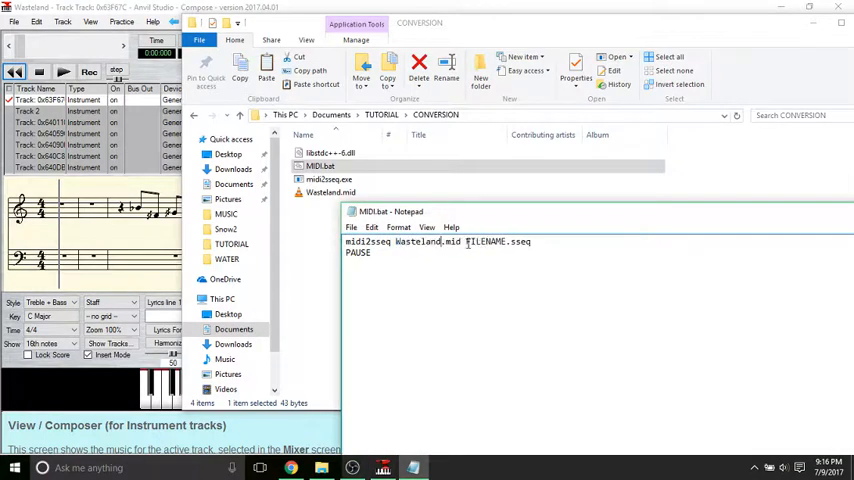
pyautogui.doubleClick(484, 240)
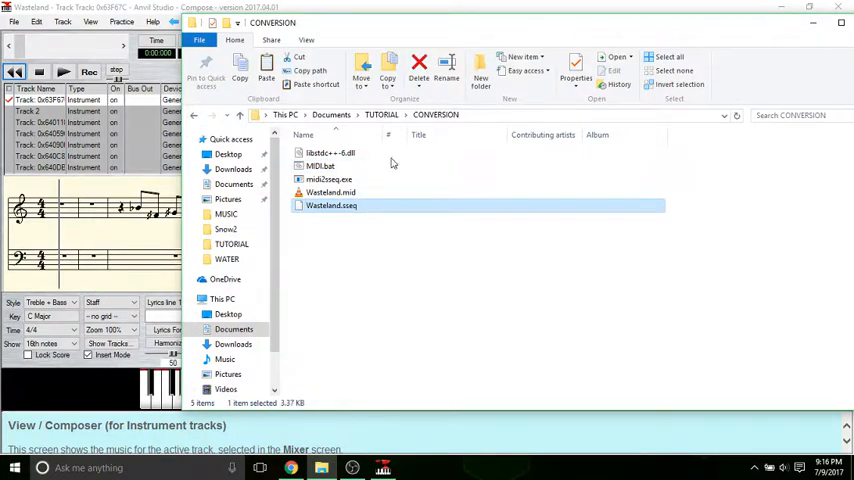
pyautogui.click(380, 114)
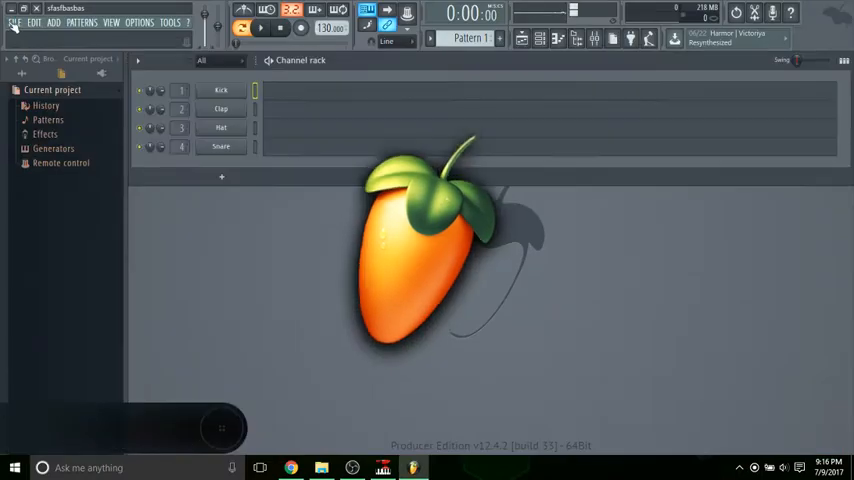
# Step: Import Wasteland.mid into FL Studio with default MIDI import settings, then return to File Explorer
pyautogui.click(14, 22)
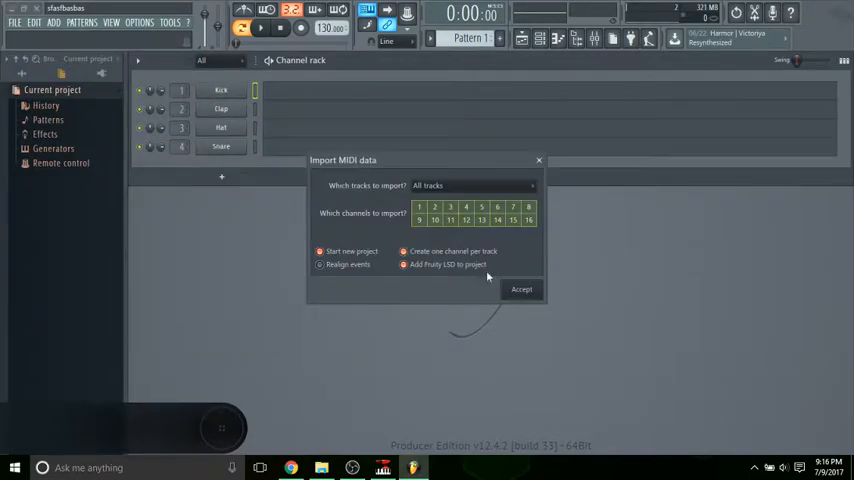
pyautogui.click(520, 288)
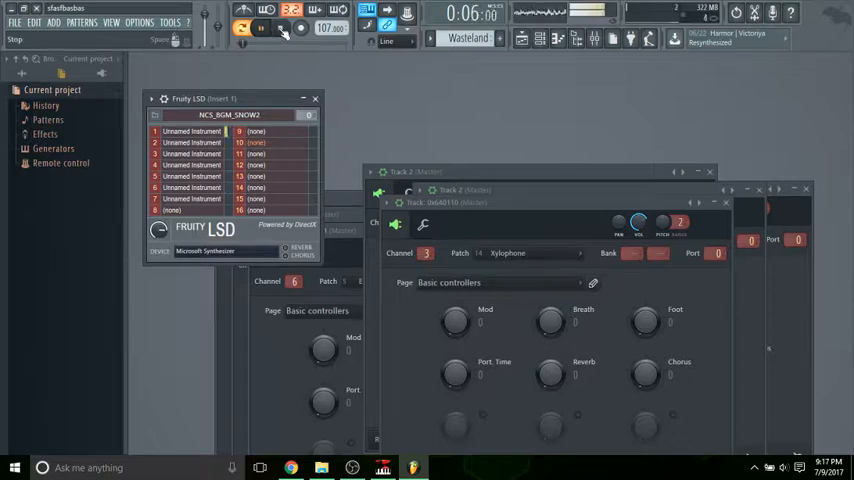
pyautogui.click(284, 28)
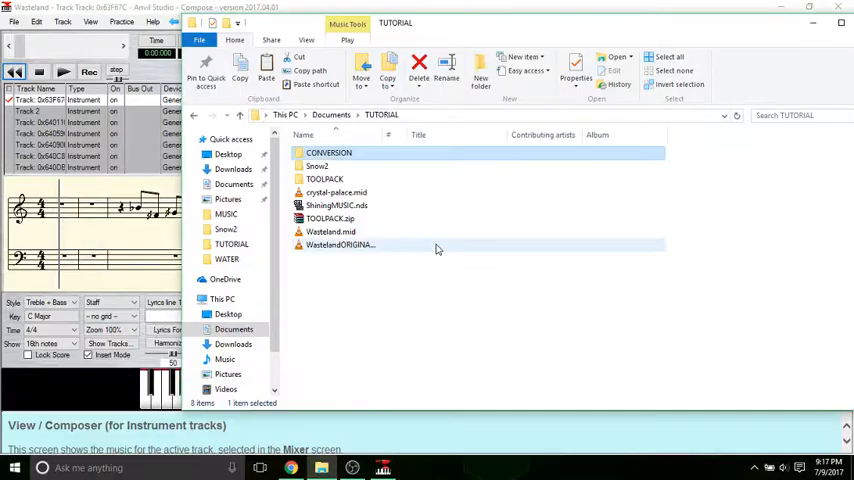
# Step: Check Wasteland.sseq in CONVERSION and browse the SSEQ_BGM files in TOOLPACK\sound_data\Sequence
pyautogui.doubleClick(328, 152)
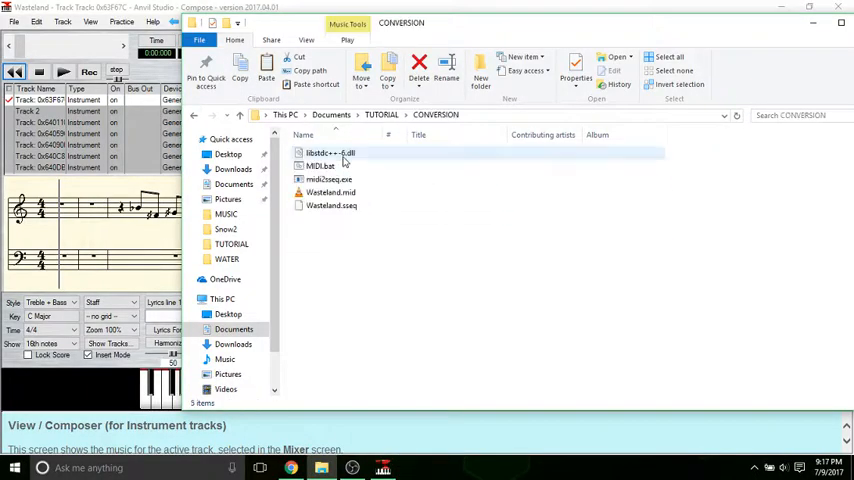
pyautogui.click(332, 204)
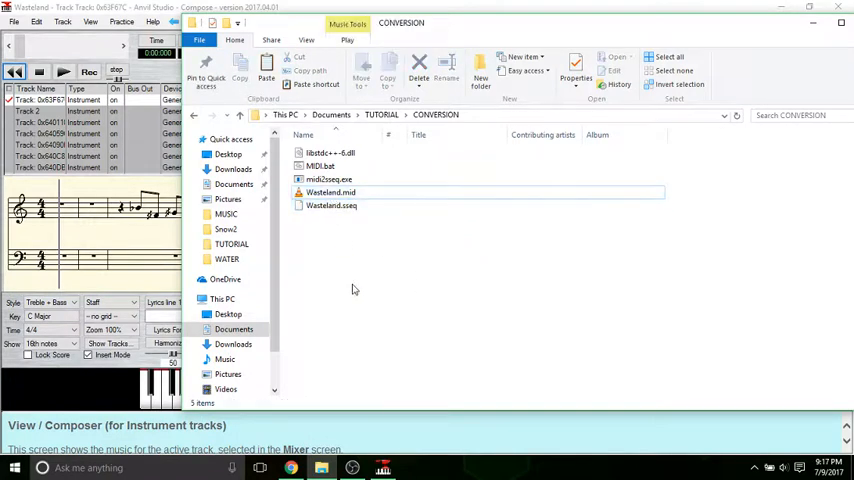
pyautogui.click(332, 204)
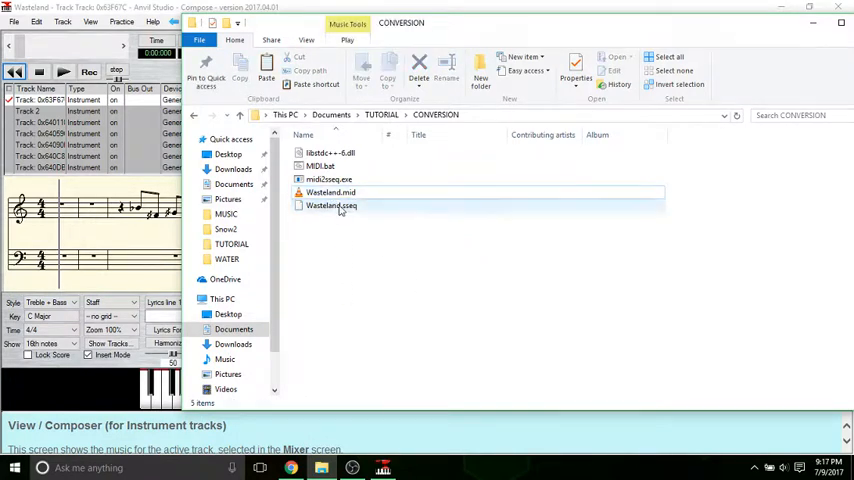
pyautogui.click(332, 204)
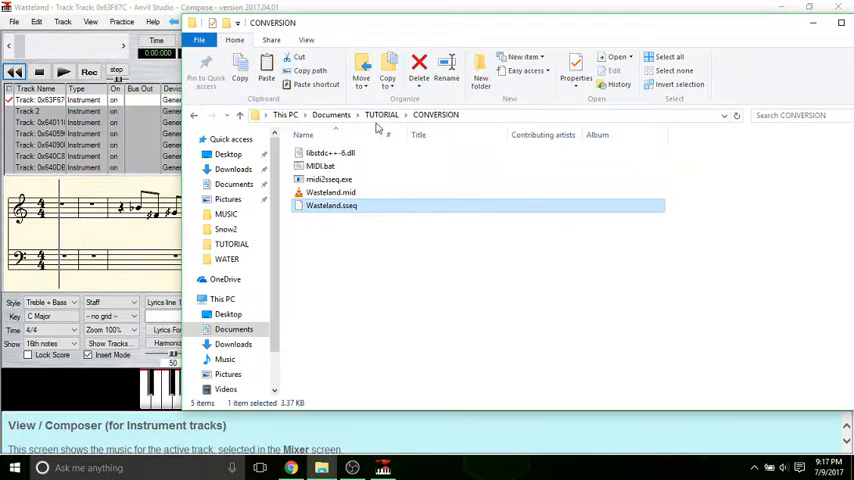
pyautogui.moveTo(380, 124)
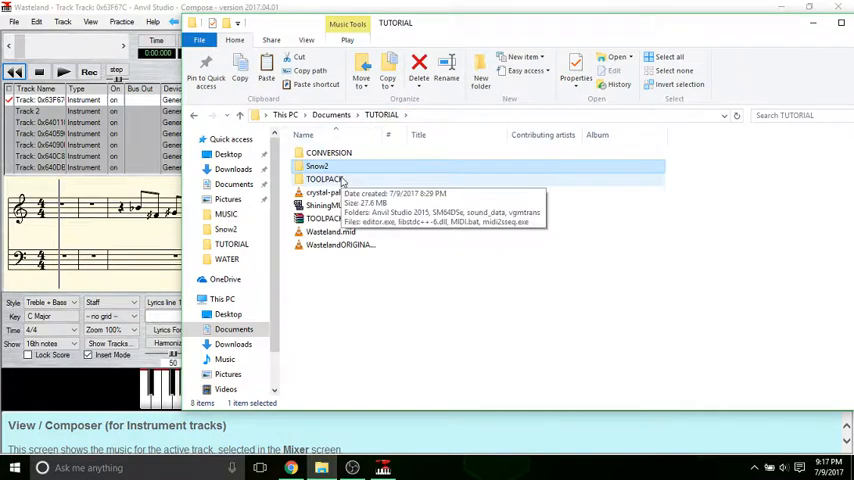
pyautogui.doubleClick(318, 180)
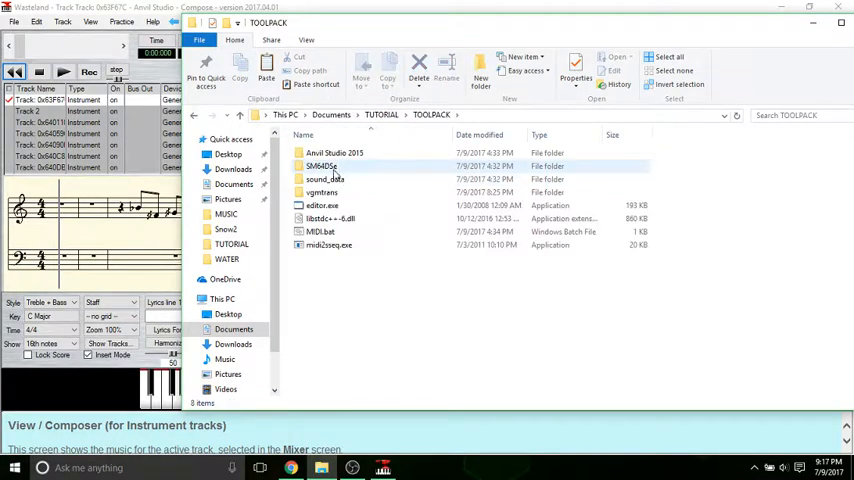
pyautogui.doubleClick(324, 180)
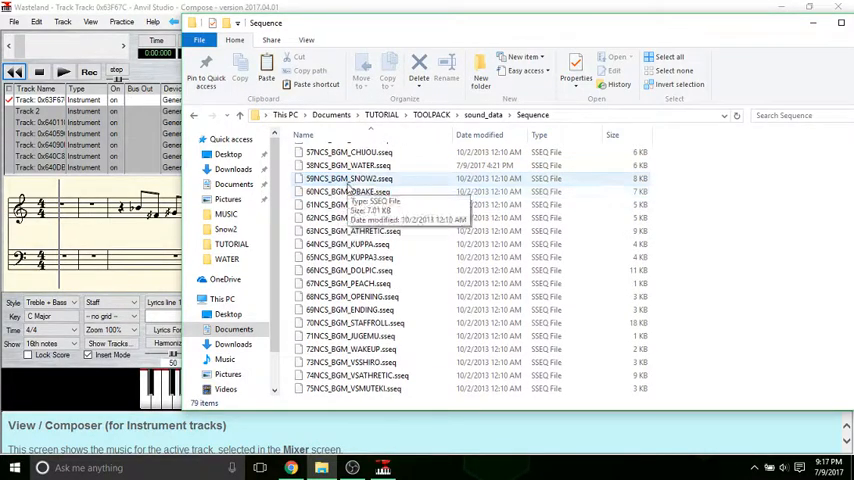
pyautogui.rightClick(356, 178)
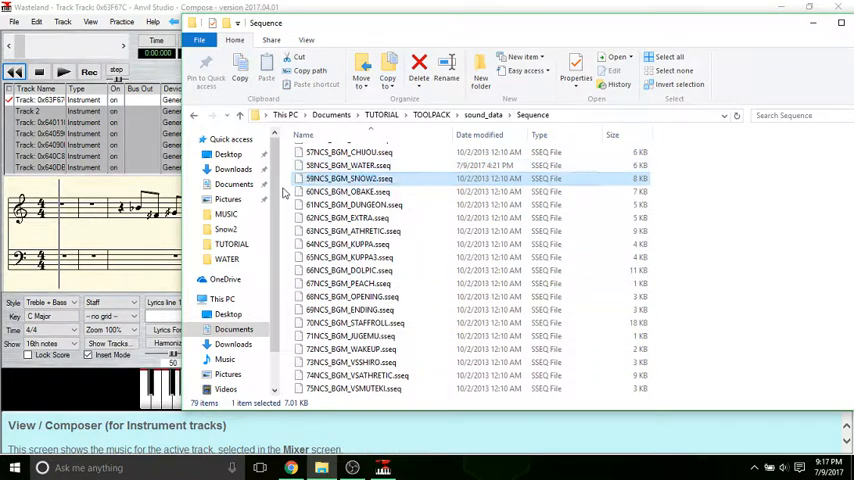
# Step: Rename the Wasteland file in TUTORIAL to WastelandORIGINAL, then return to TOOLPACK\sound_data
pyautogui.click(380, 114)
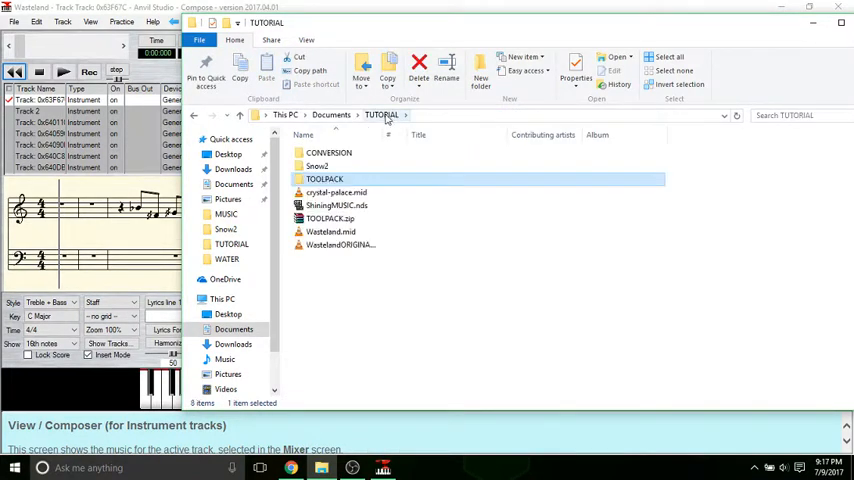
pyautogui.click(332, 114)
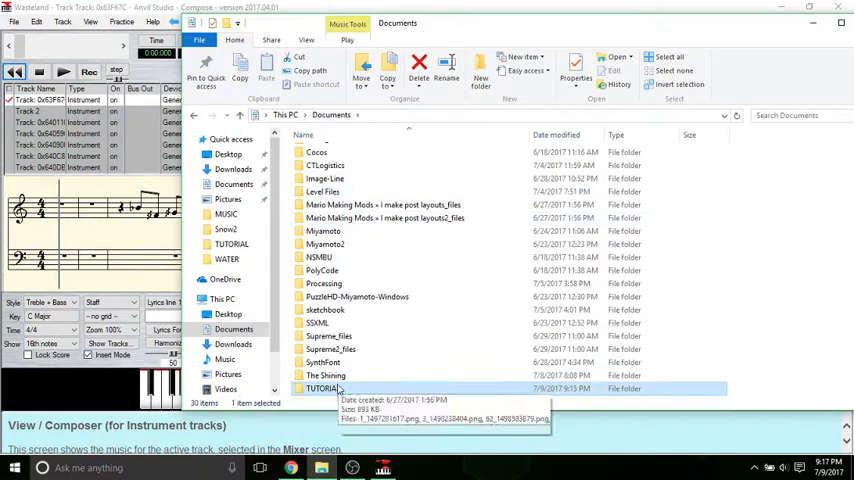
pyautogui.doubleClick(322, 388)
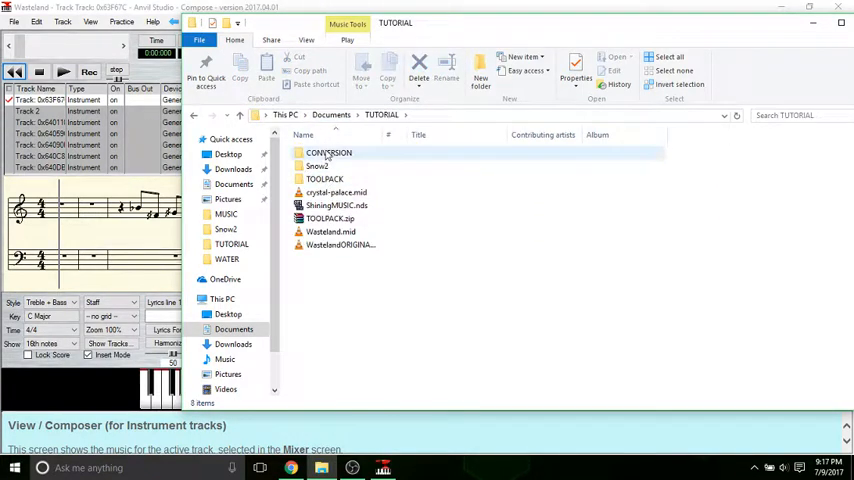
pyautogui.rightClick(330, 192)
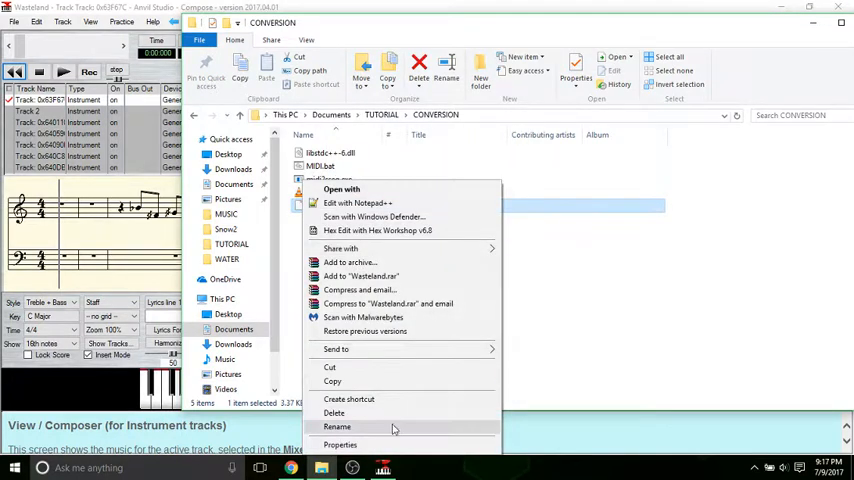
pyautogui.click(336, 428)
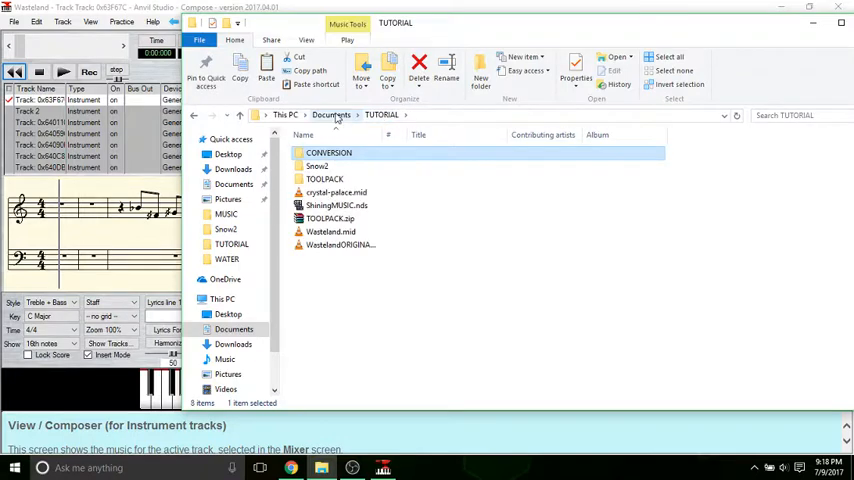
pyautogui.click(324, 180)
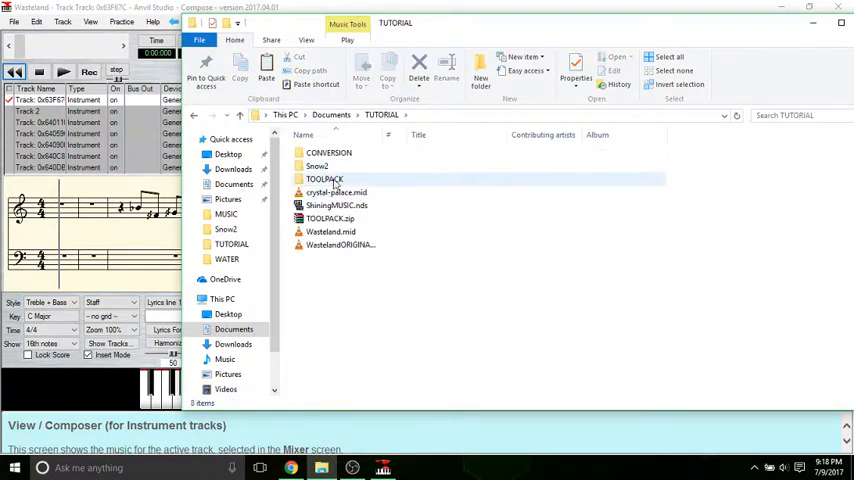
pyautogui.doubleClick(324, 180)
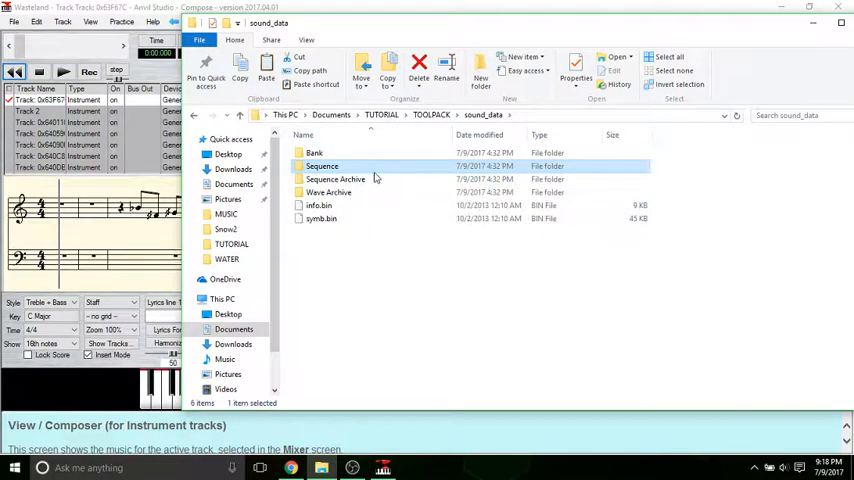
# Step: Launch editor.exe from TOOLPACK and set sound_data as the Make SDAT source folder
pyautogui.click(430, 114)
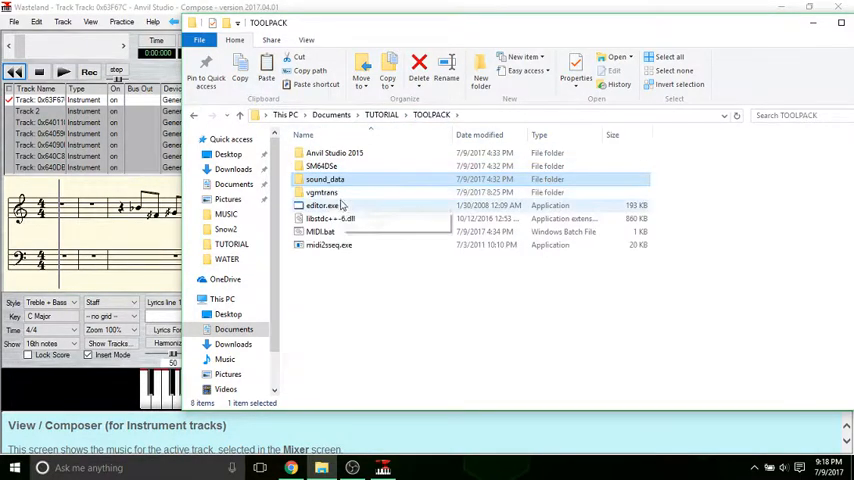
pyautogui.doubleClick(322, 204)
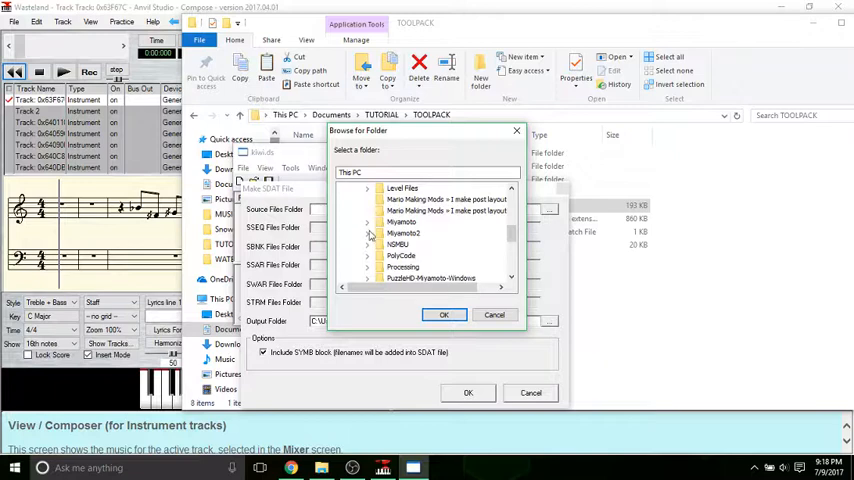
pyautogui.scroll(-3)
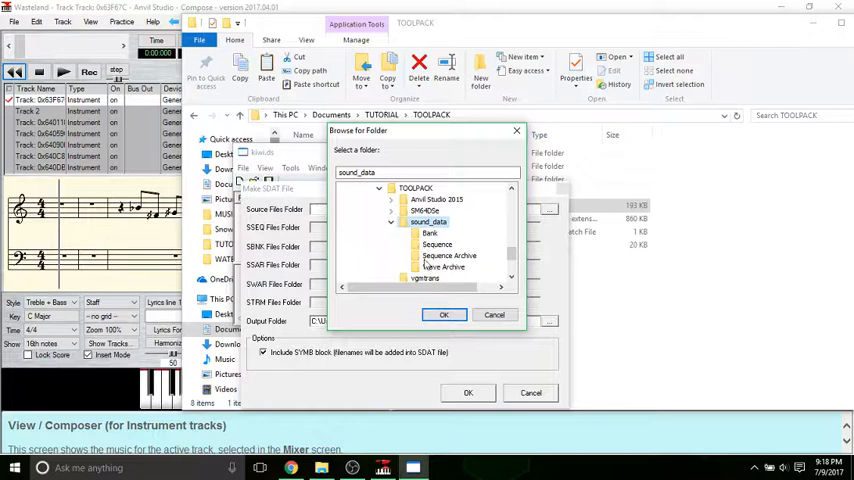
pyautogui.click(444, 314)
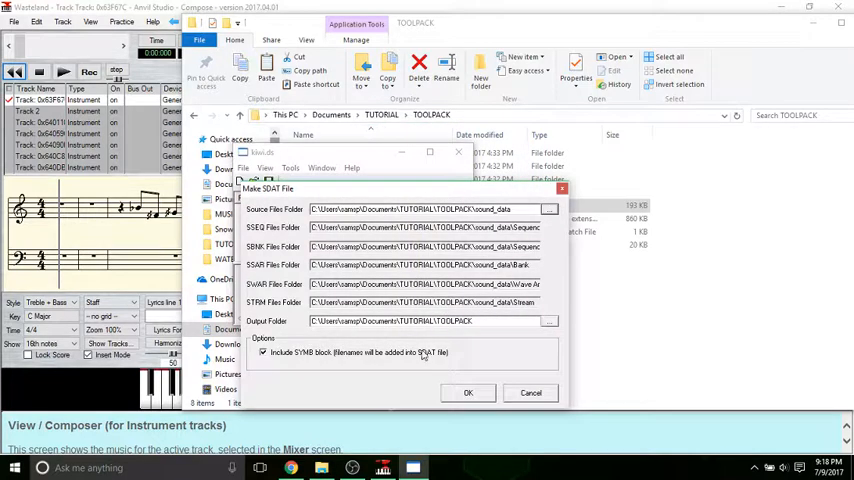
pyautogui.click(468, 392)
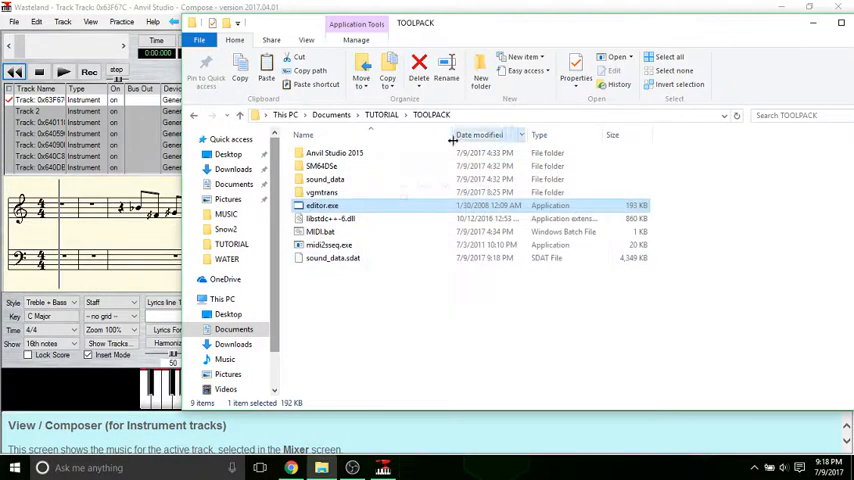
pyautogui.doubleClick(322, 192)
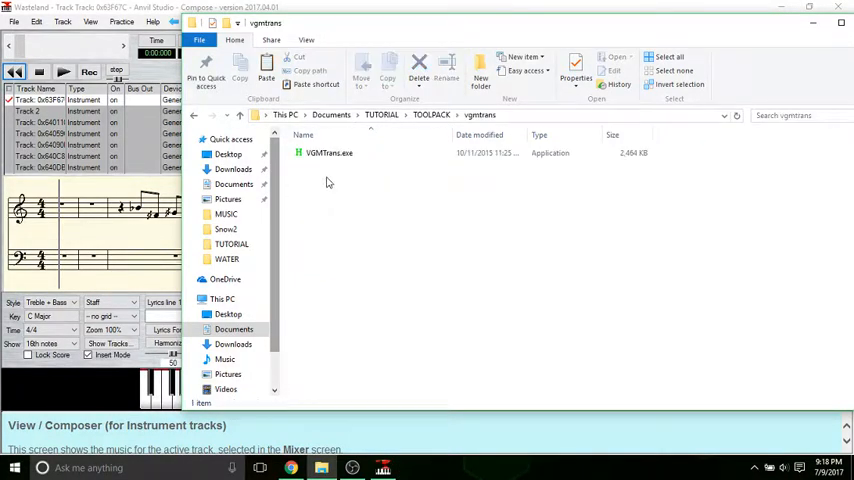
pyautogui.doubleClick(328, 152)
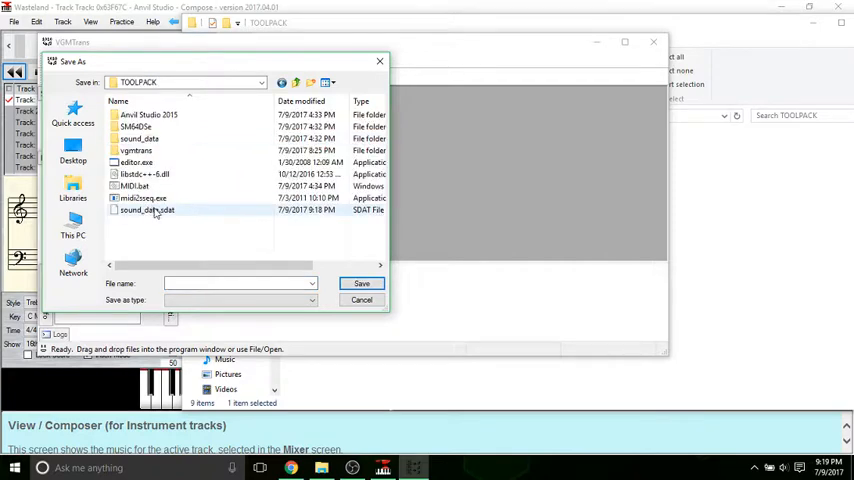
pyautogui.click(148, 210)
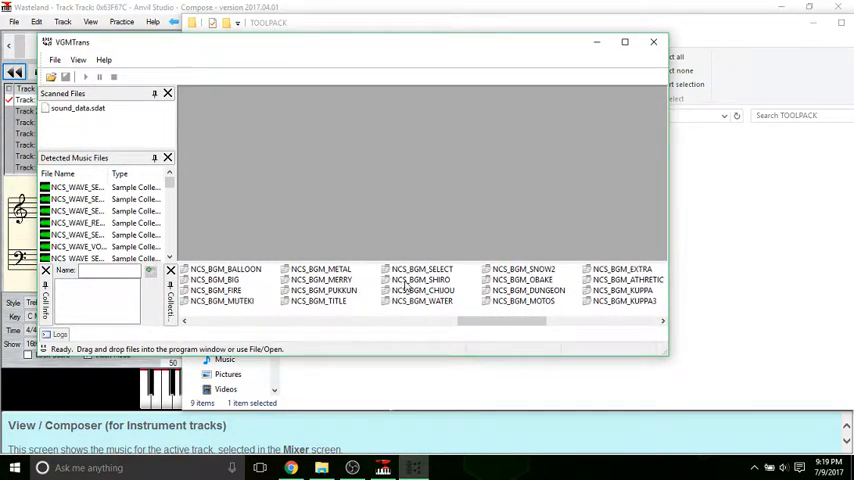
pyautogui.click(520, 280)
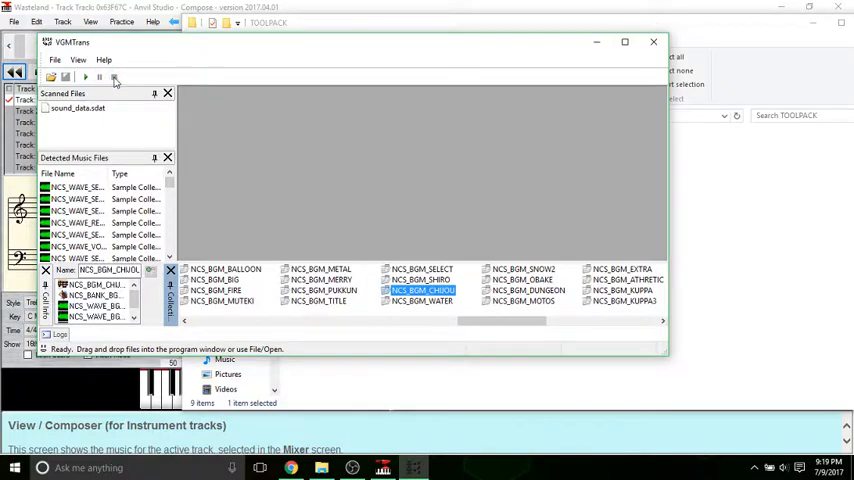
pyautogui.click(522, 268)
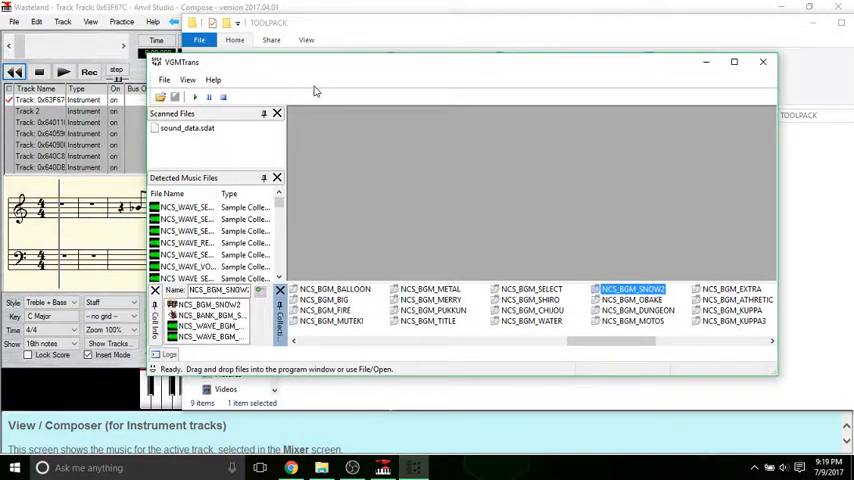
pyautogui.moveTo(296, 88)
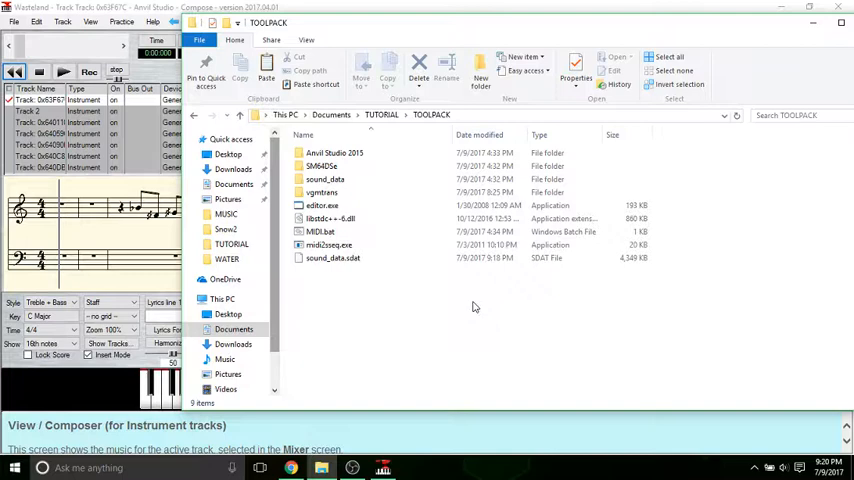
# Step: Launch SM64DSe.exe and load the Super Mario 64 DS ROM
pyautogui.click(322, 166)
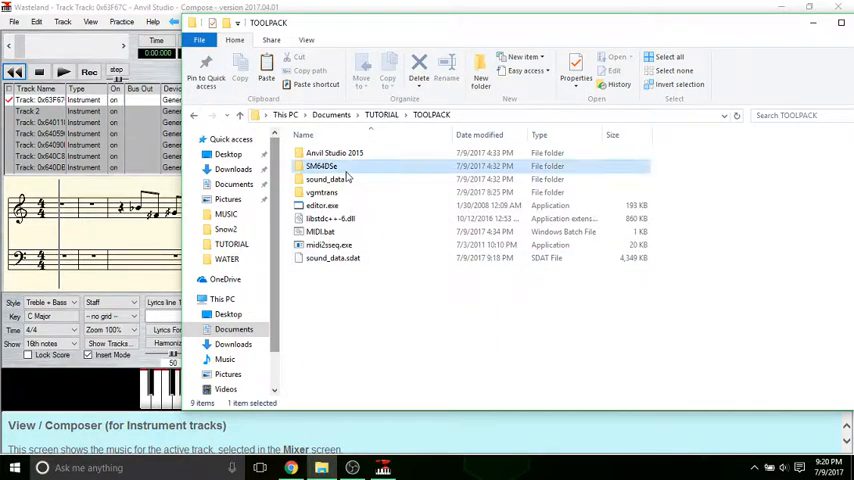
pyautogui.doubleClick(320, 166)
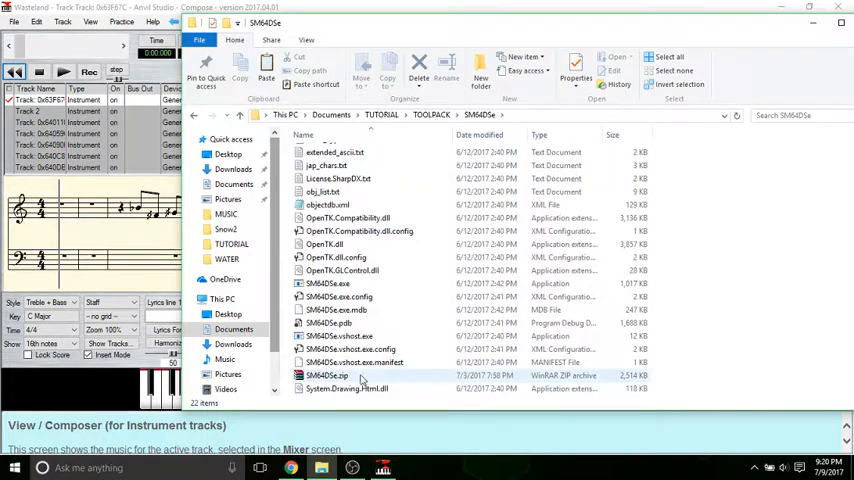
pyautogui.click(328, 284)
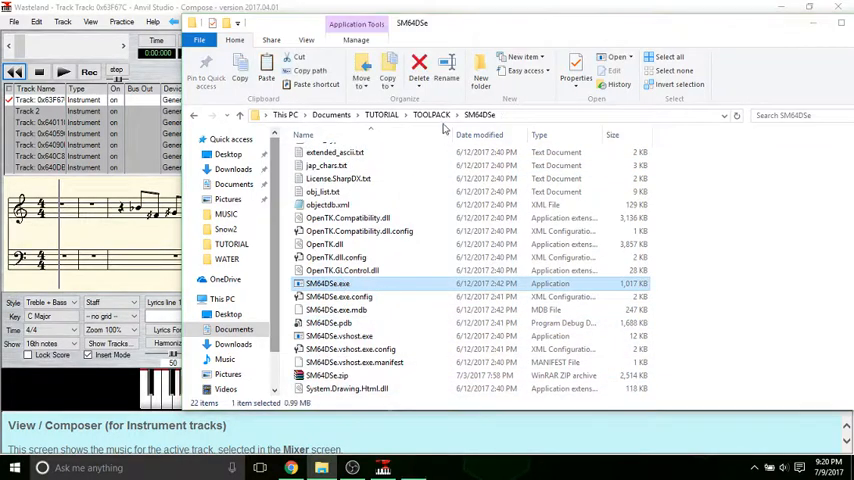
pyautogui.doubleClick(328, 284)
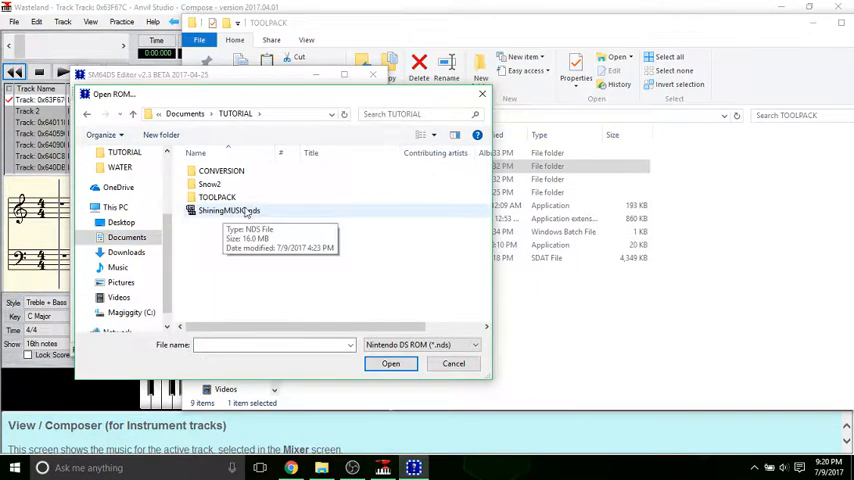
pyautogui.click(392, 364)
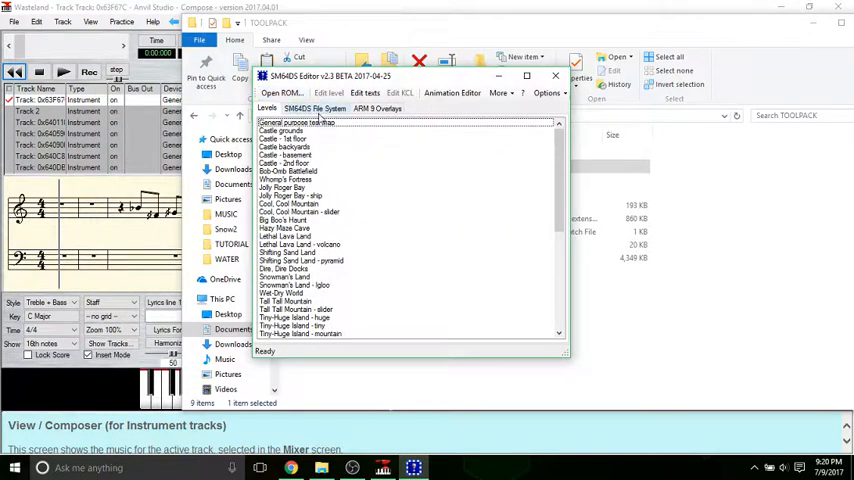
# Step: Edit the Castle grounds level, check its Cool, Cool Mountain warp, and save it
pyautogui.click(284, 130)
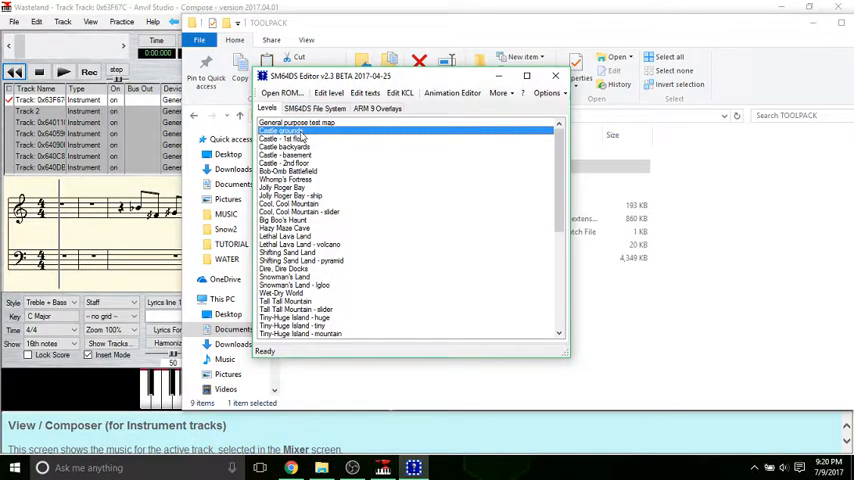
pyautogui.doubleClick(292, 128)
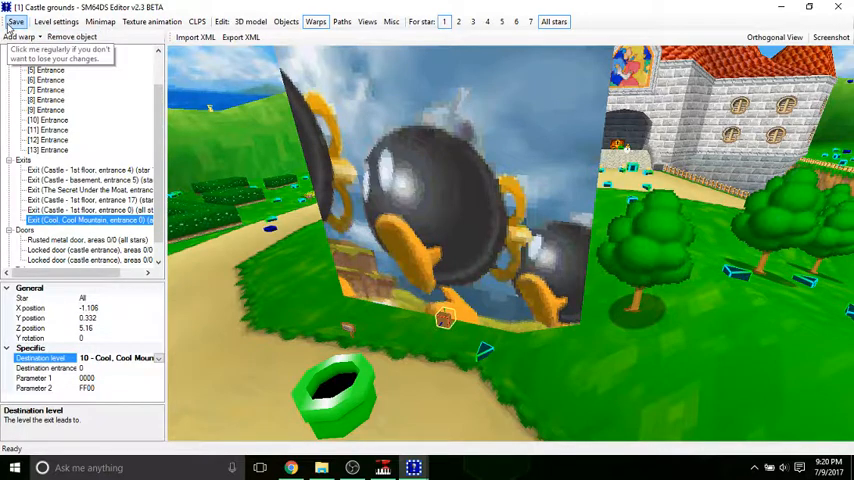
pyautogui.click(16, 20)
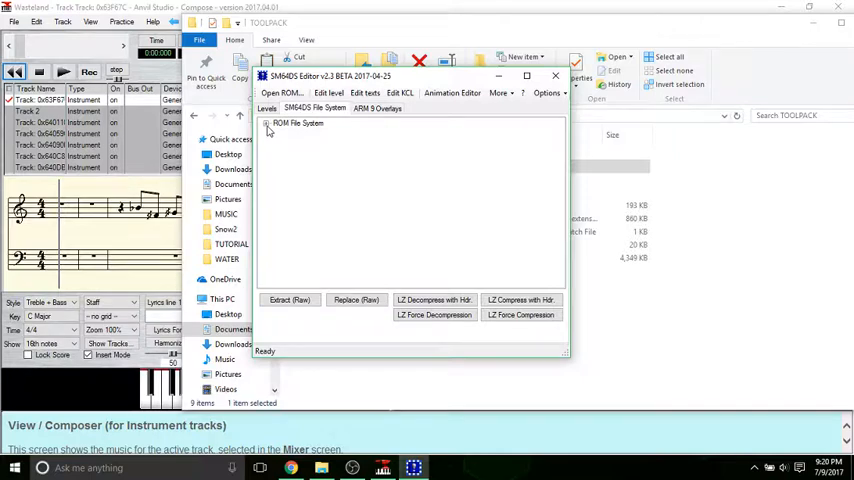
# Step: Replace the ROM's data\sound_data.sdat with the rebuilt TOOLPACK\sound_data.sdat via Replace (Raw)
pyautogui.click(268, 122)
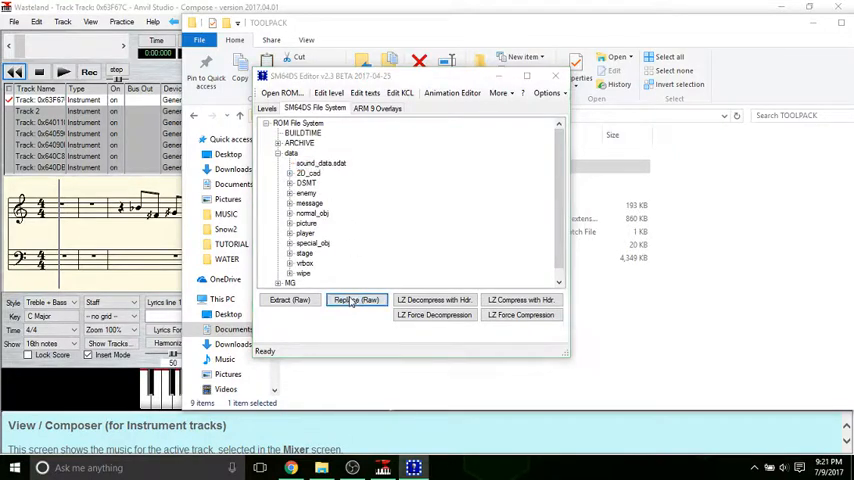
pyautogui.click(356, 300)
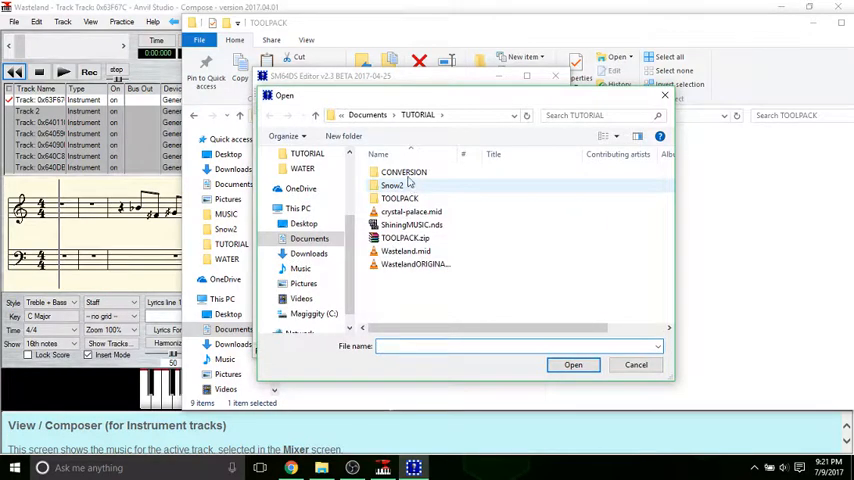
pyautogui.doubleClick(404, 172)
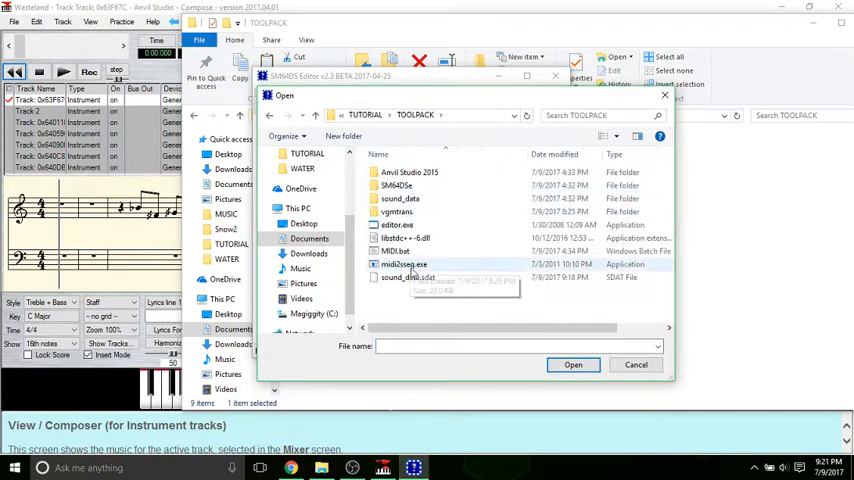
pyautogui.click(408, 276)
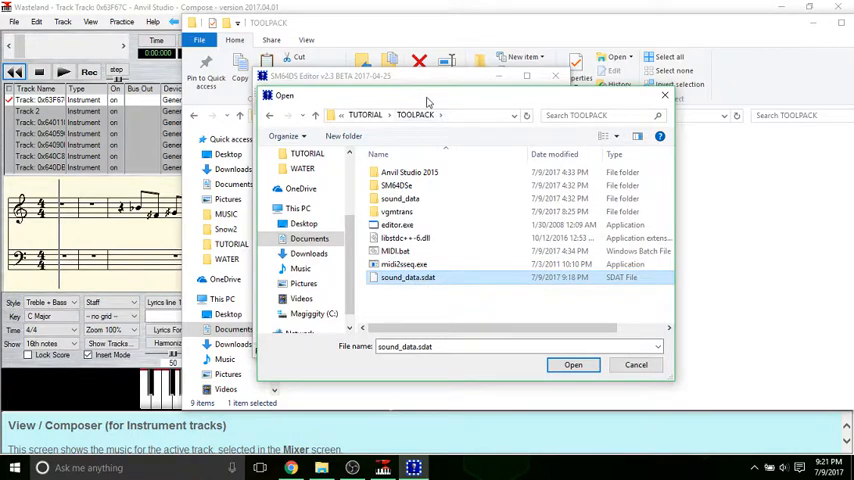
pyautogui.click(572, 364)
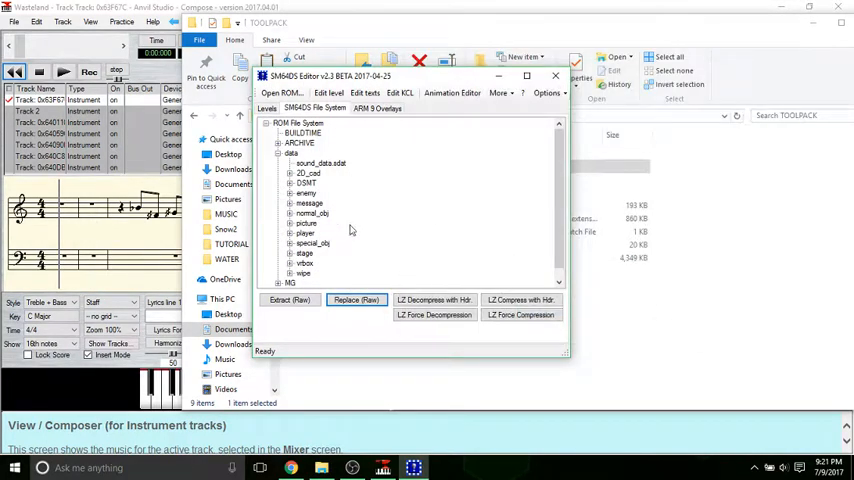
pyautogui.moveTo(372, 248)
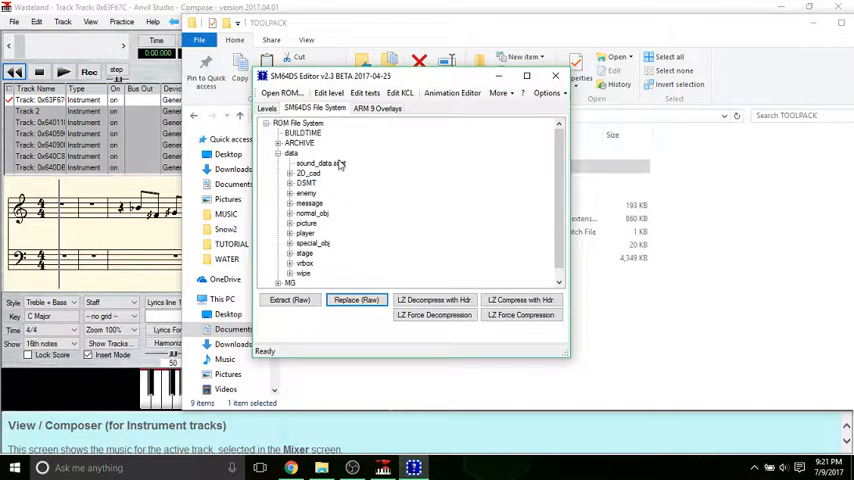
pyautogui.moveTo(348, 160)
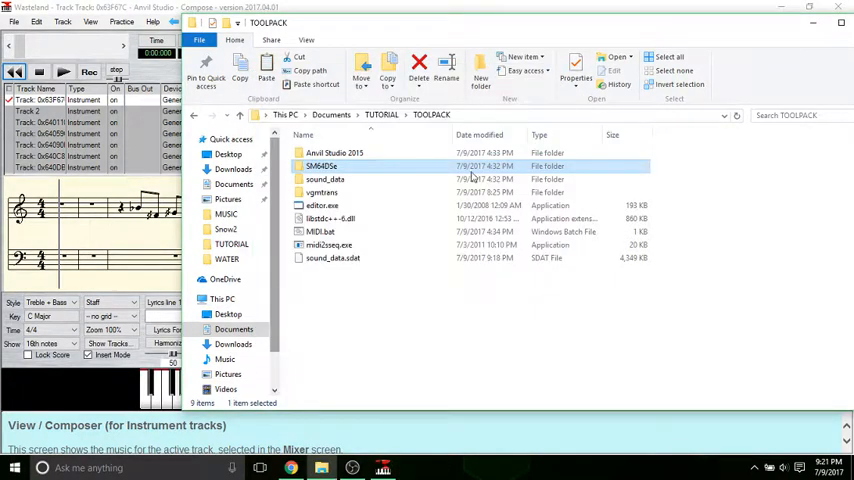
pyautogui.click(322, 192)
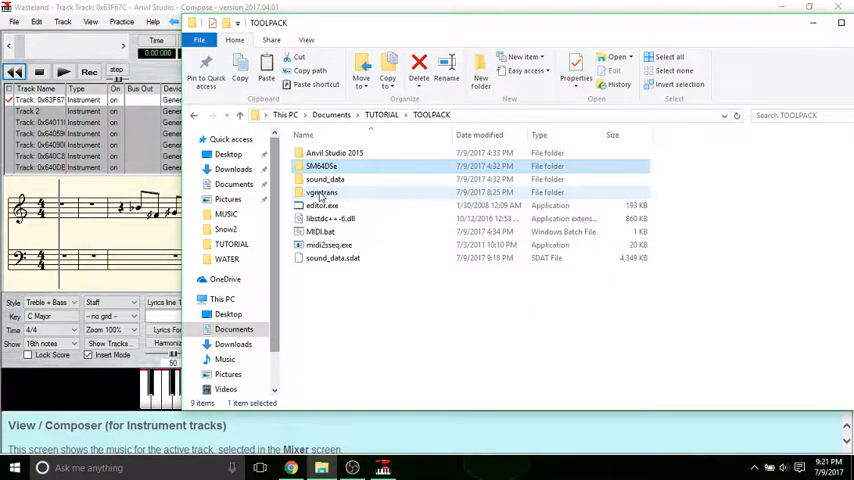
pyautogui.click(14, 468)
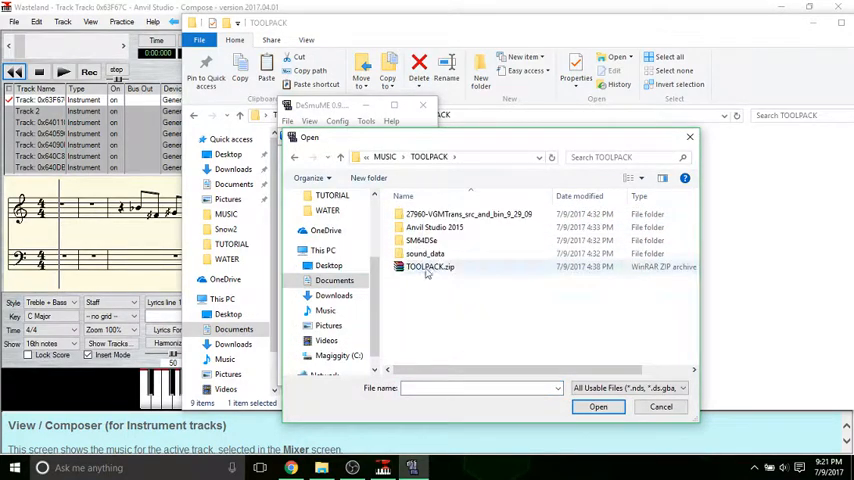
pyautogui.click(424, 252)
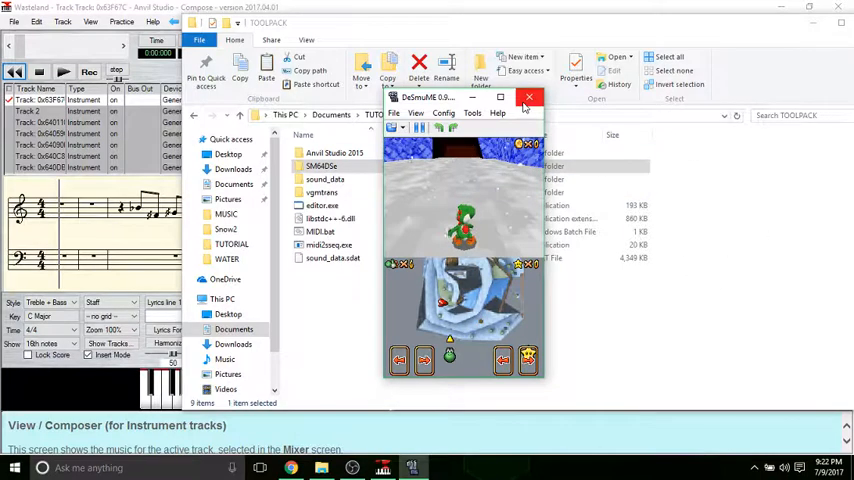
pyautogui.click(528, 98)
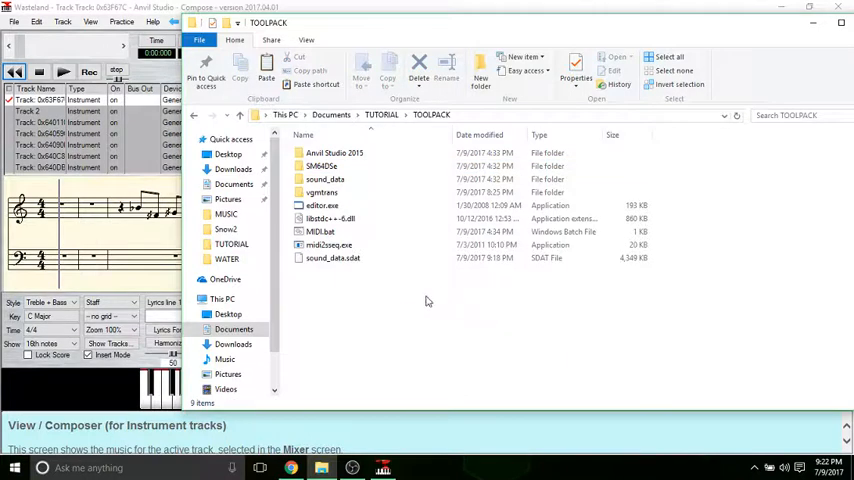
pyautogui.moveTo(380, 310)
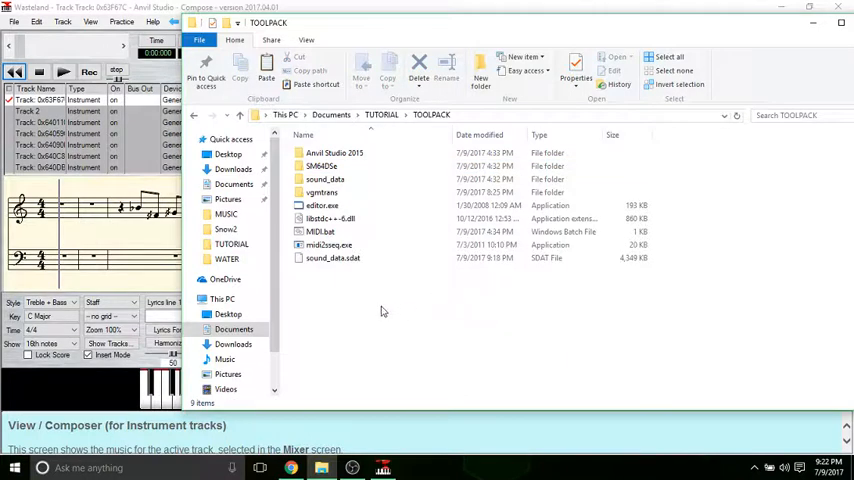